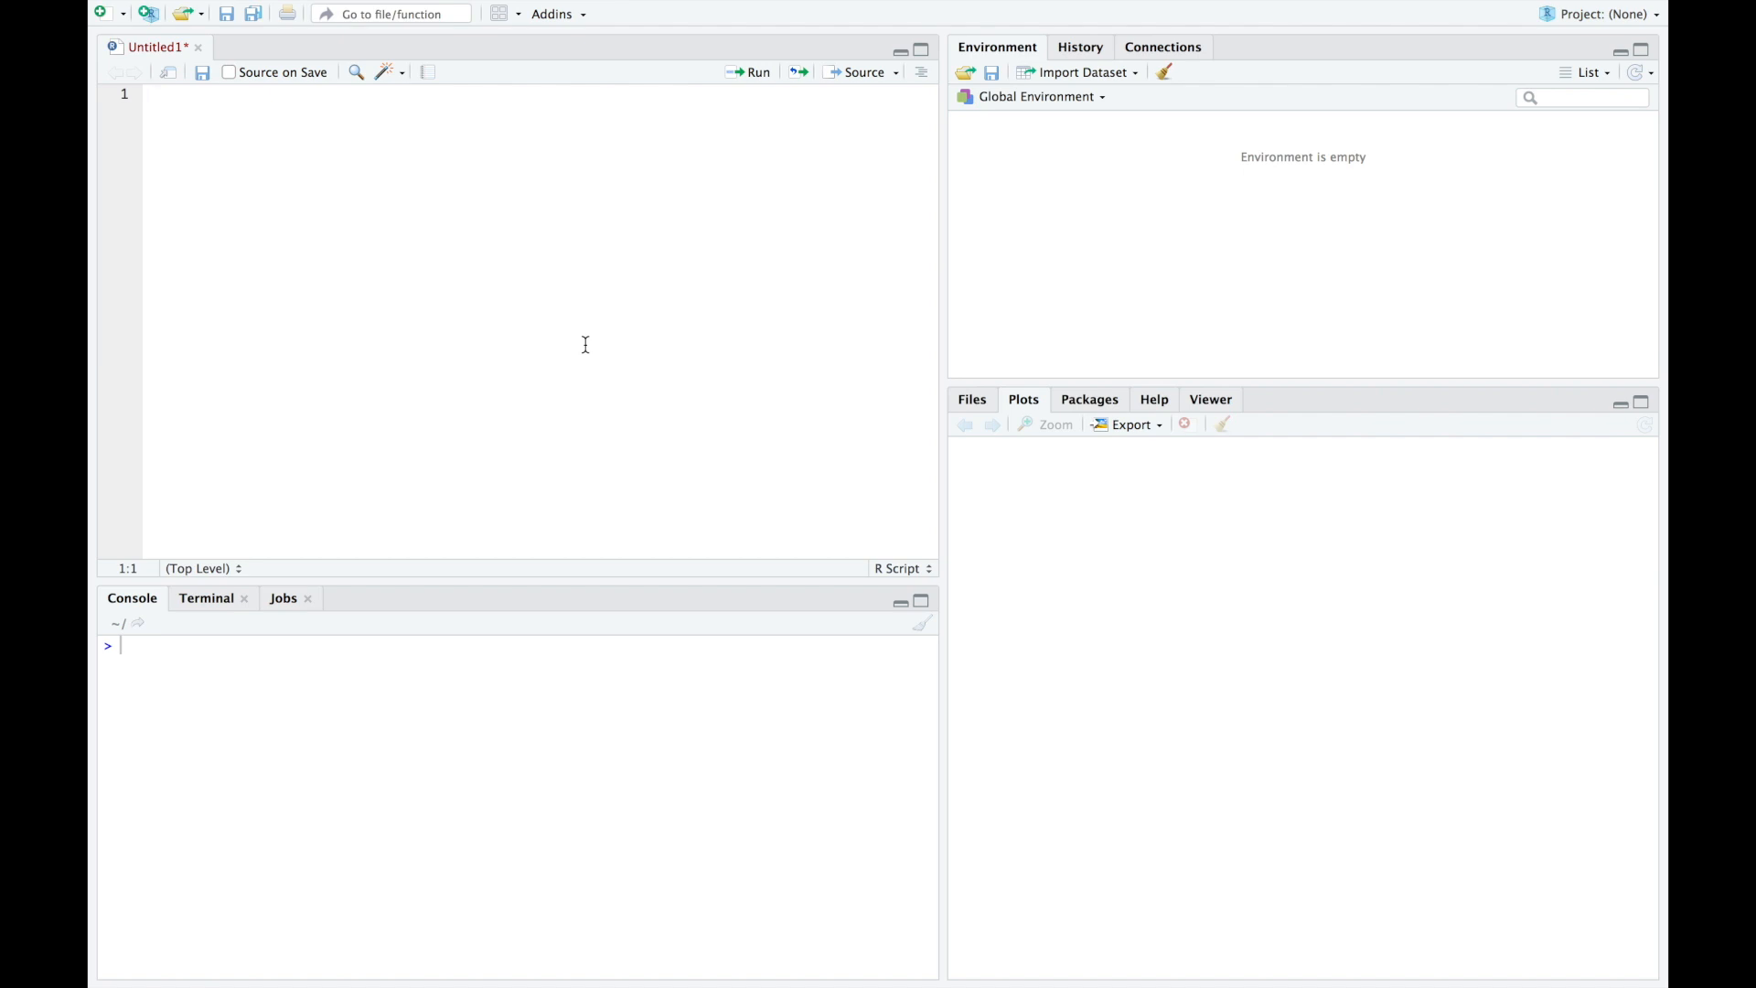
type("x = seq(-0.5, 1.5, by=0.01)")
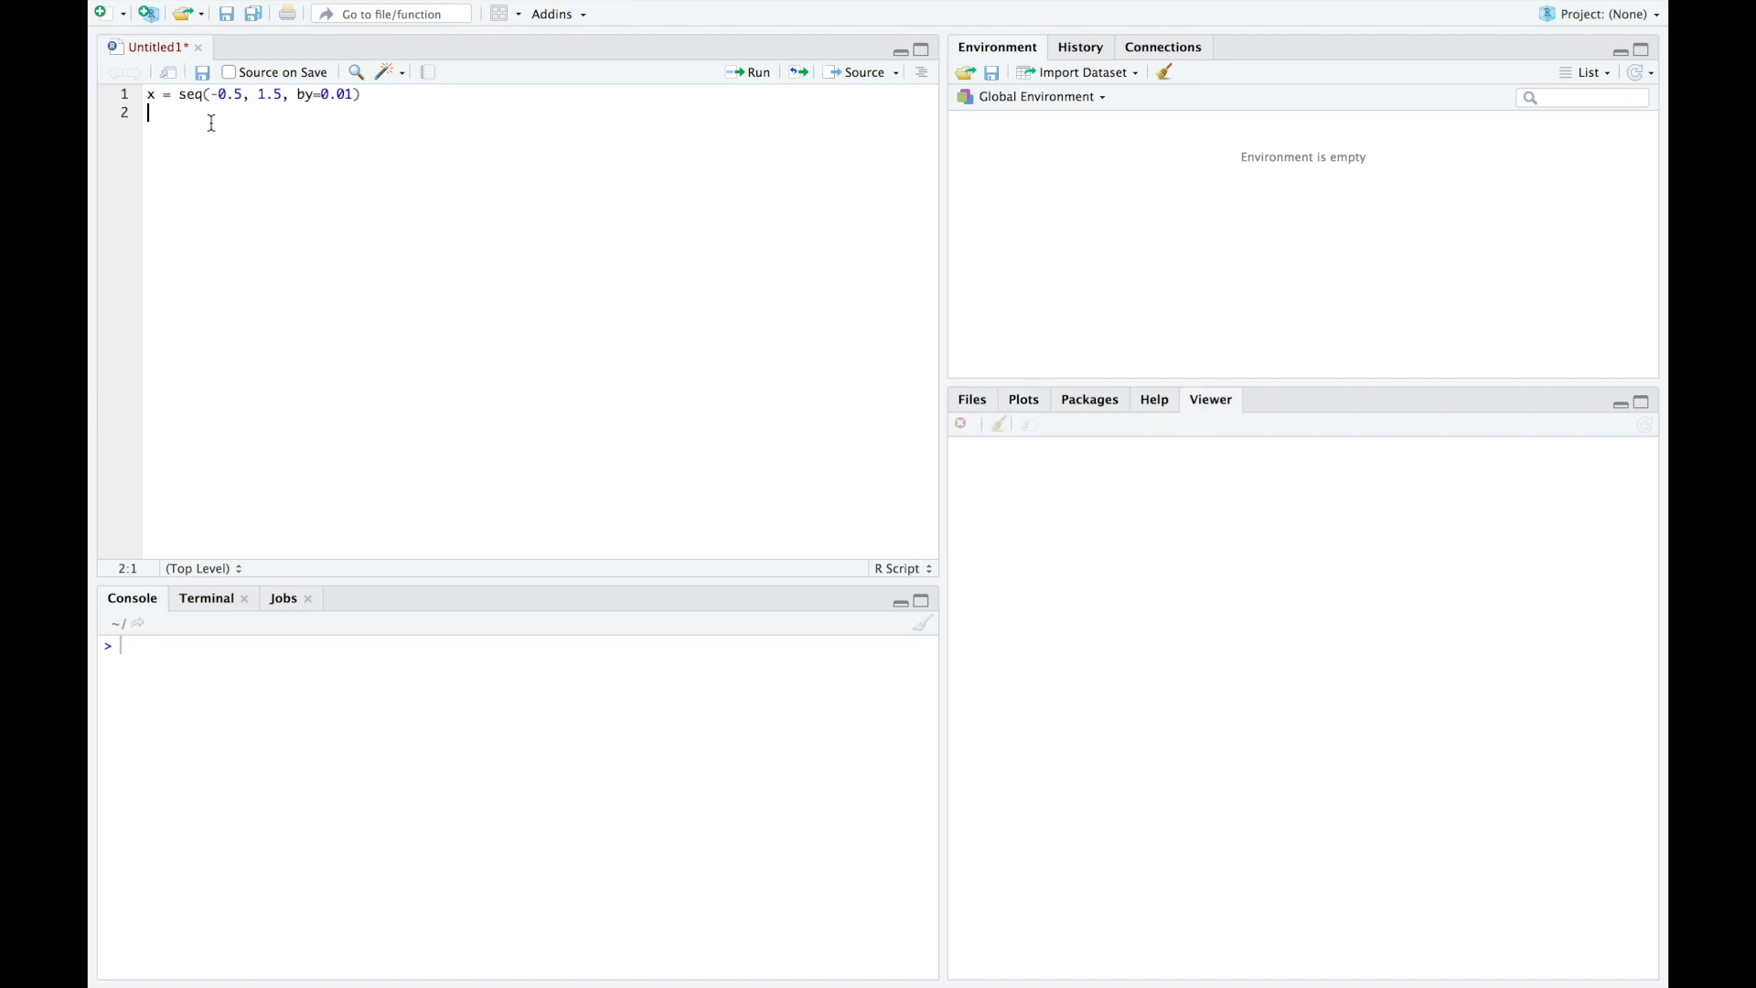
mouse_move(305, 129)
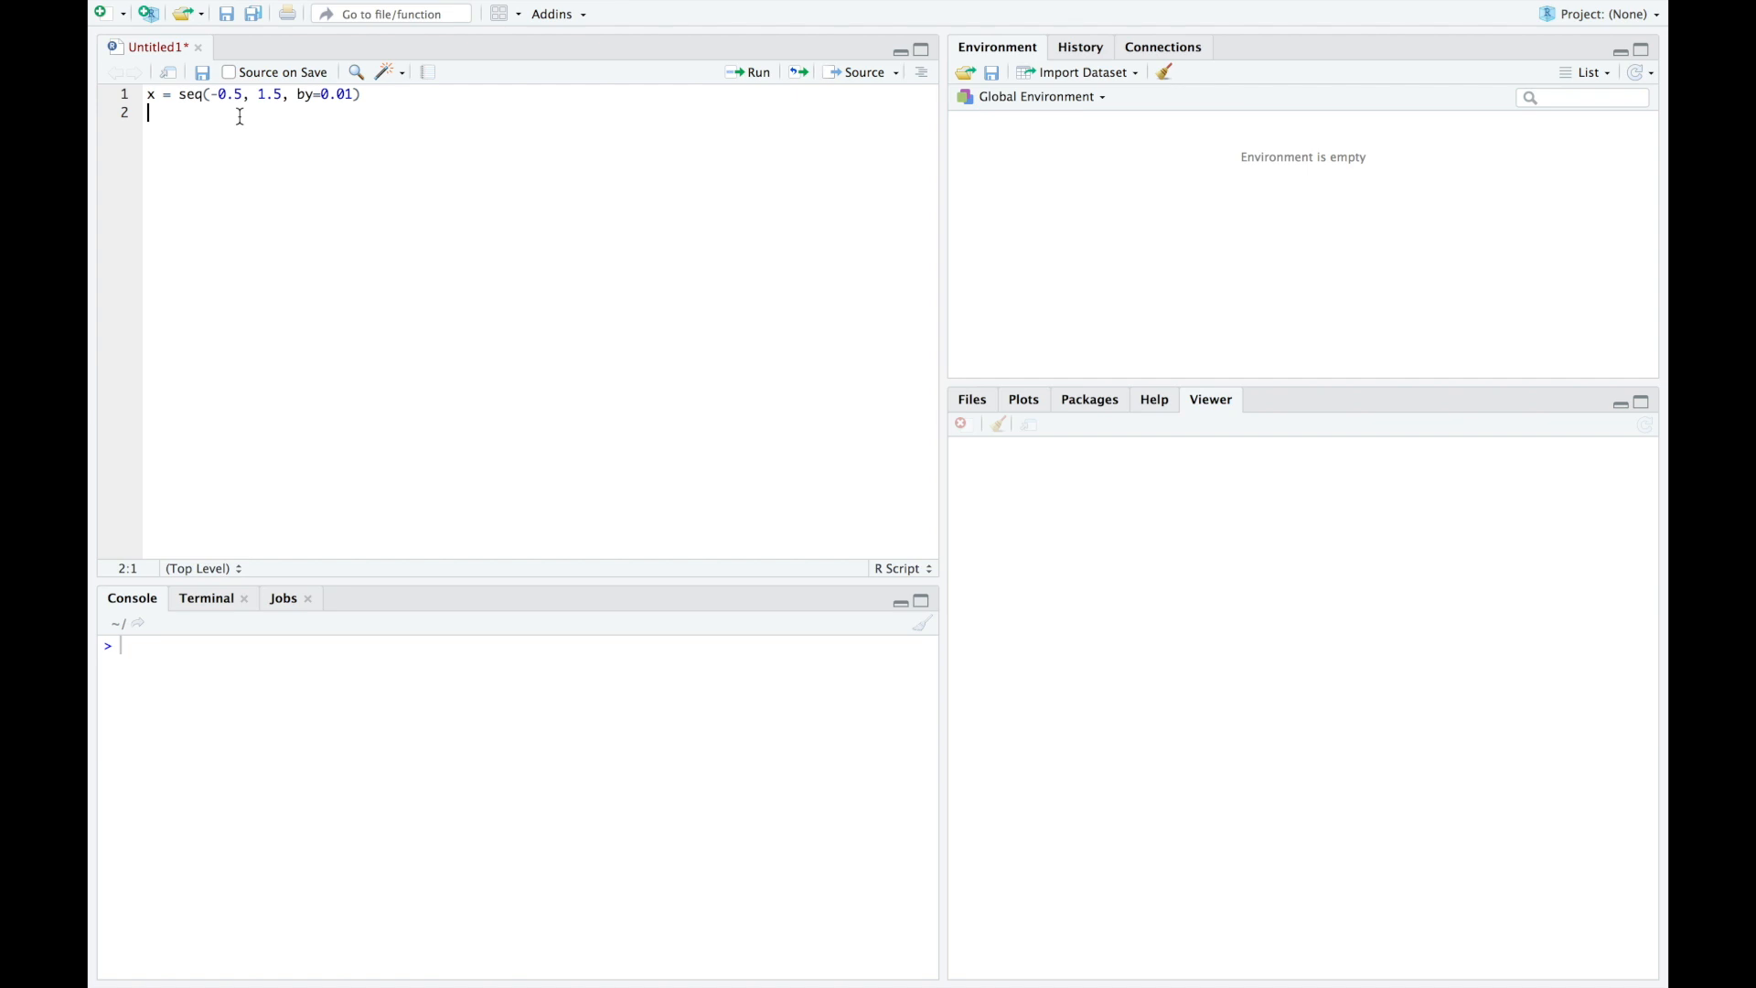
type("pdf =")
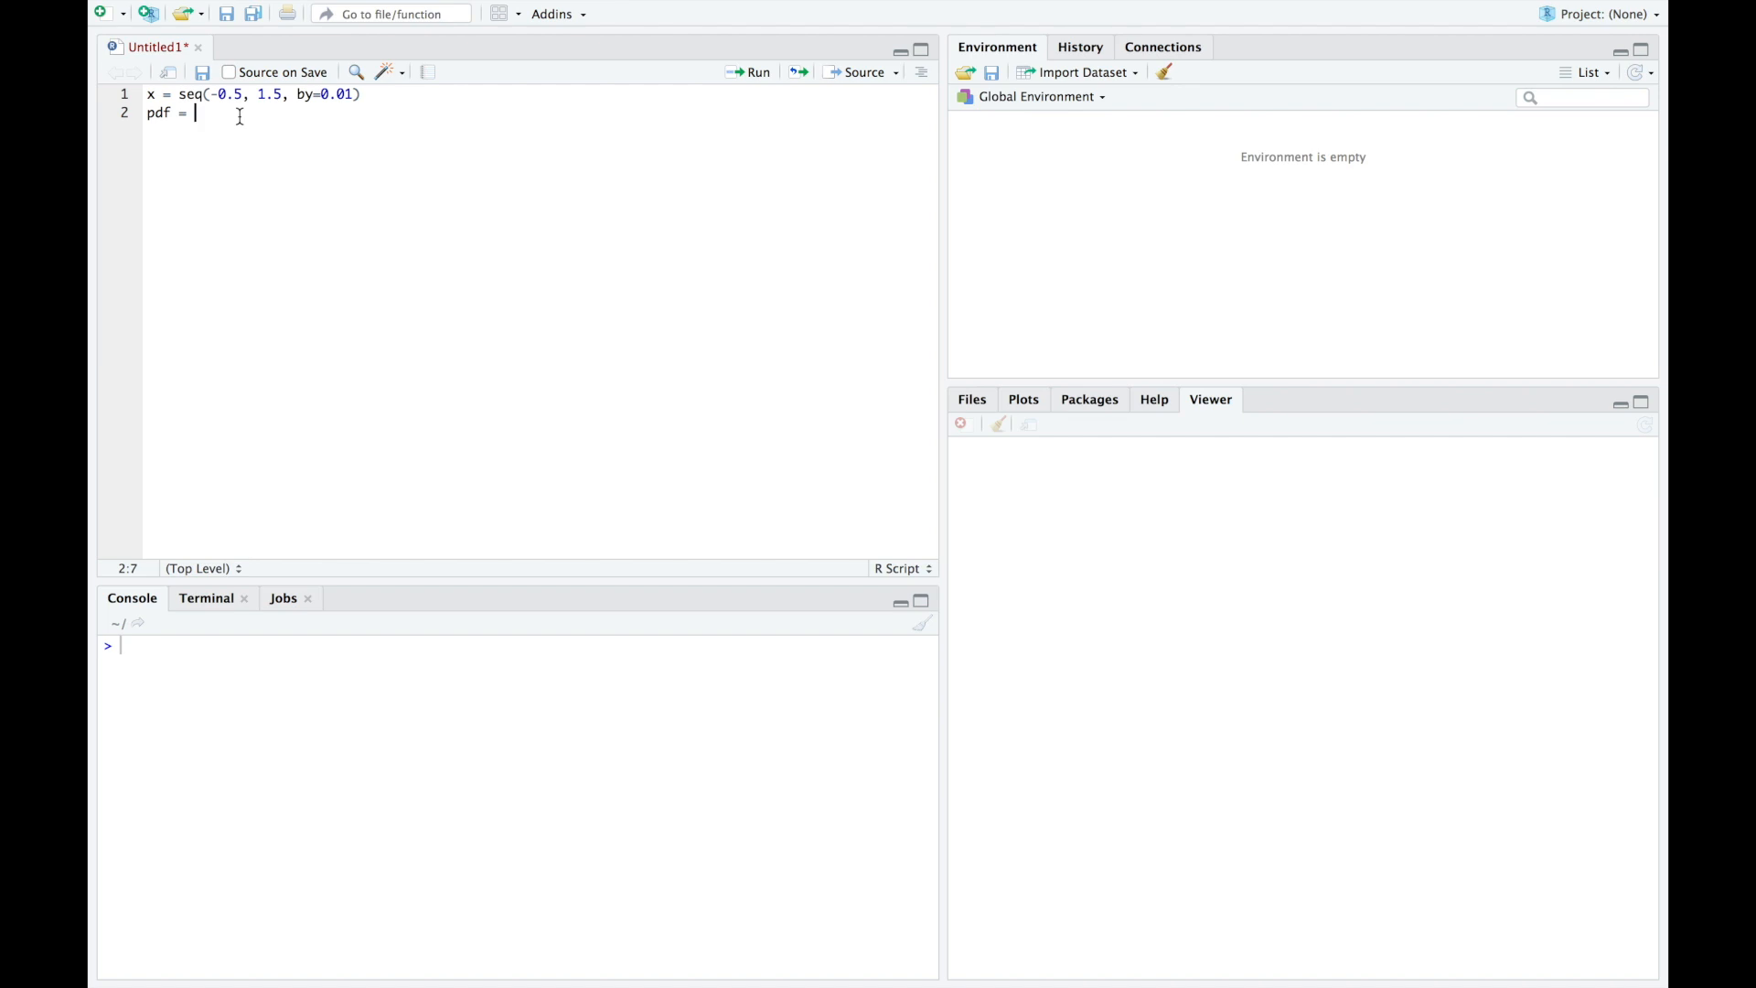
type("dunif(")
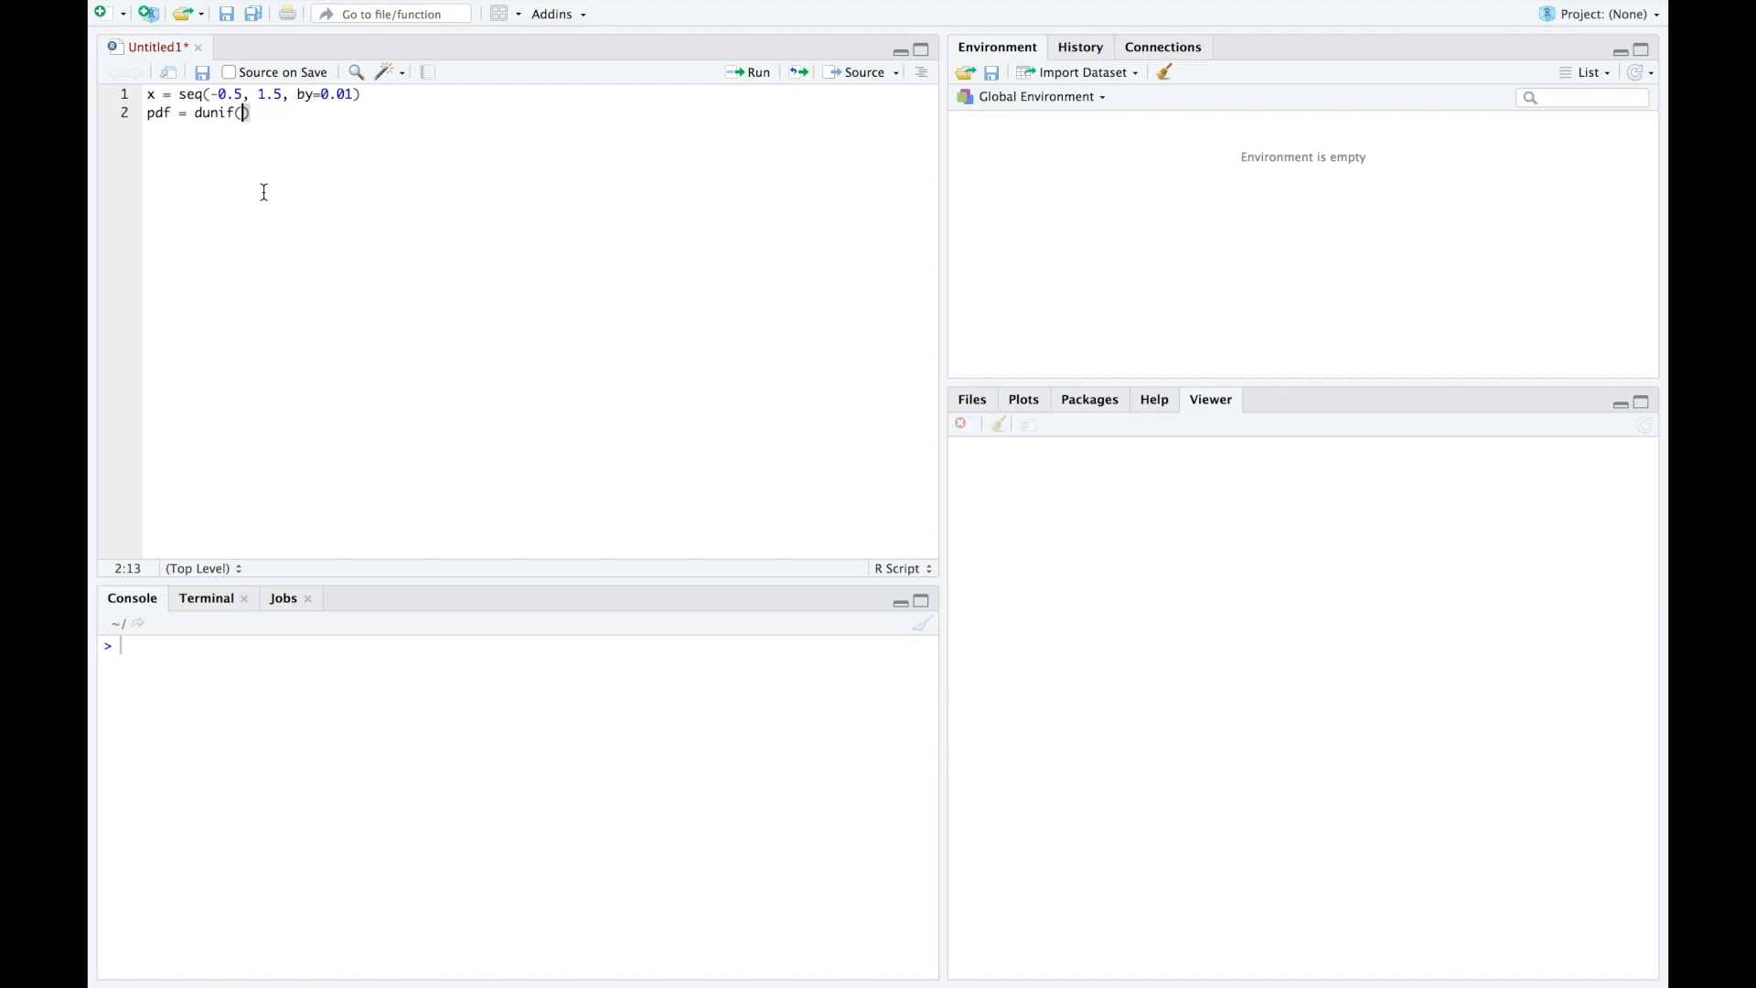
type("x")
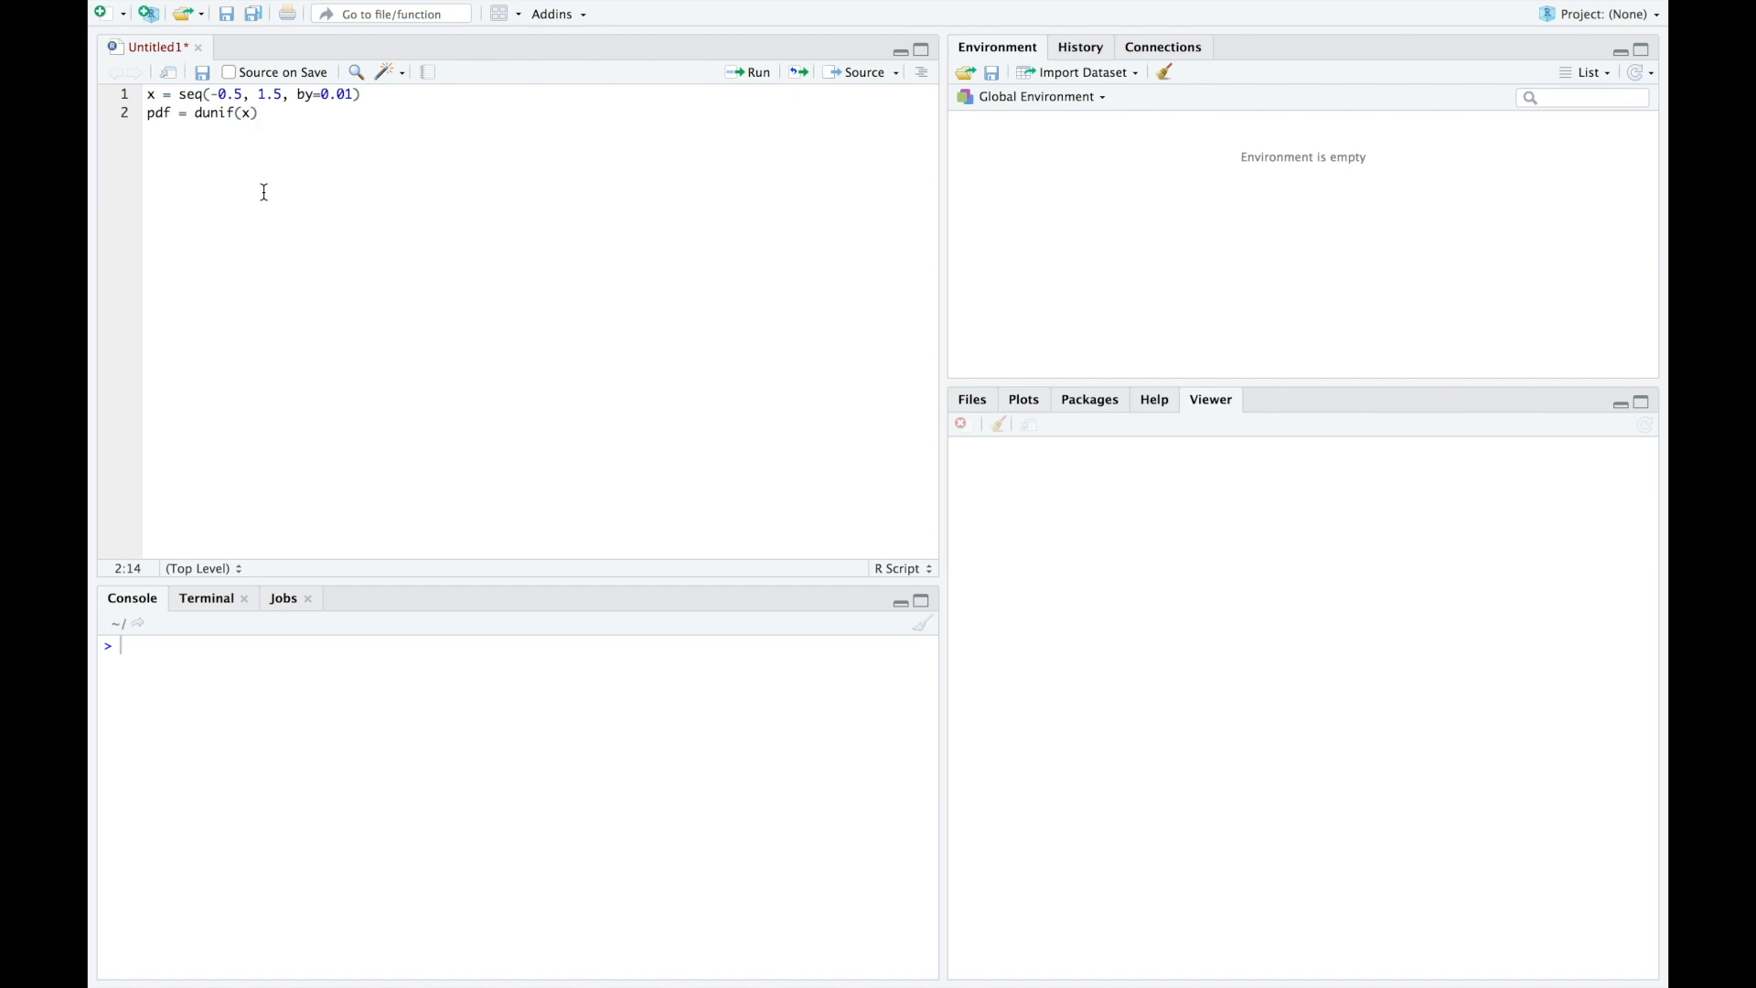
type(", min=")
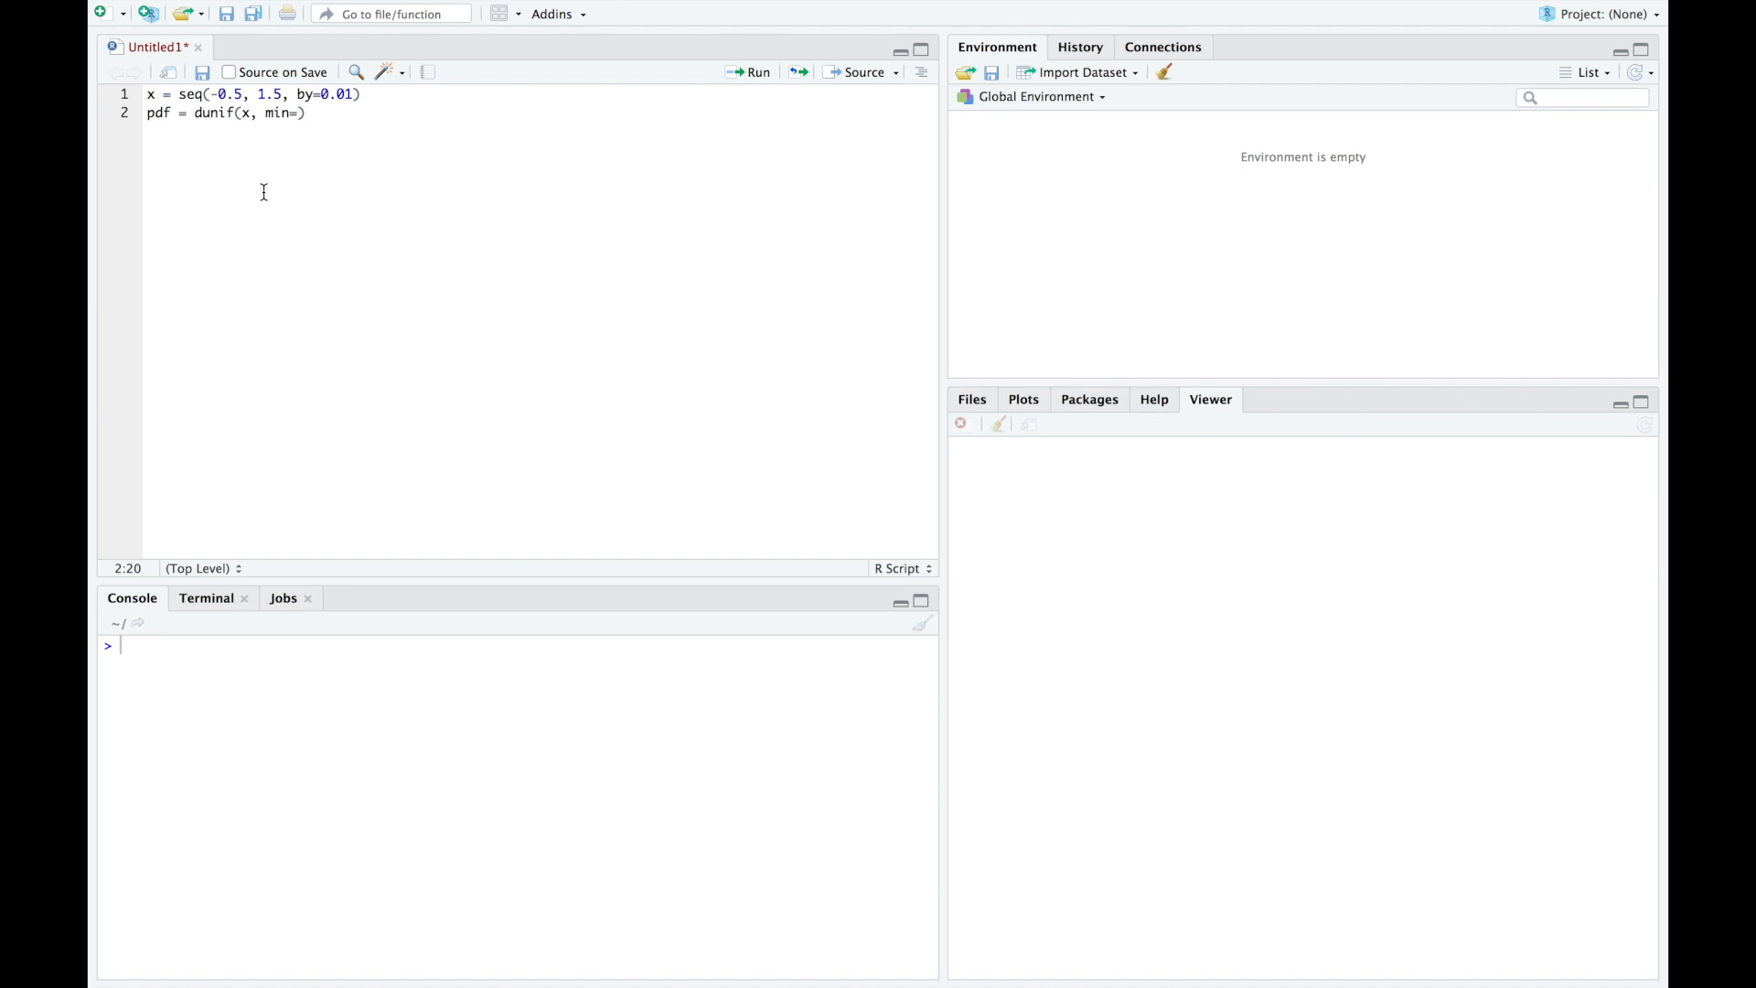
type("0,")
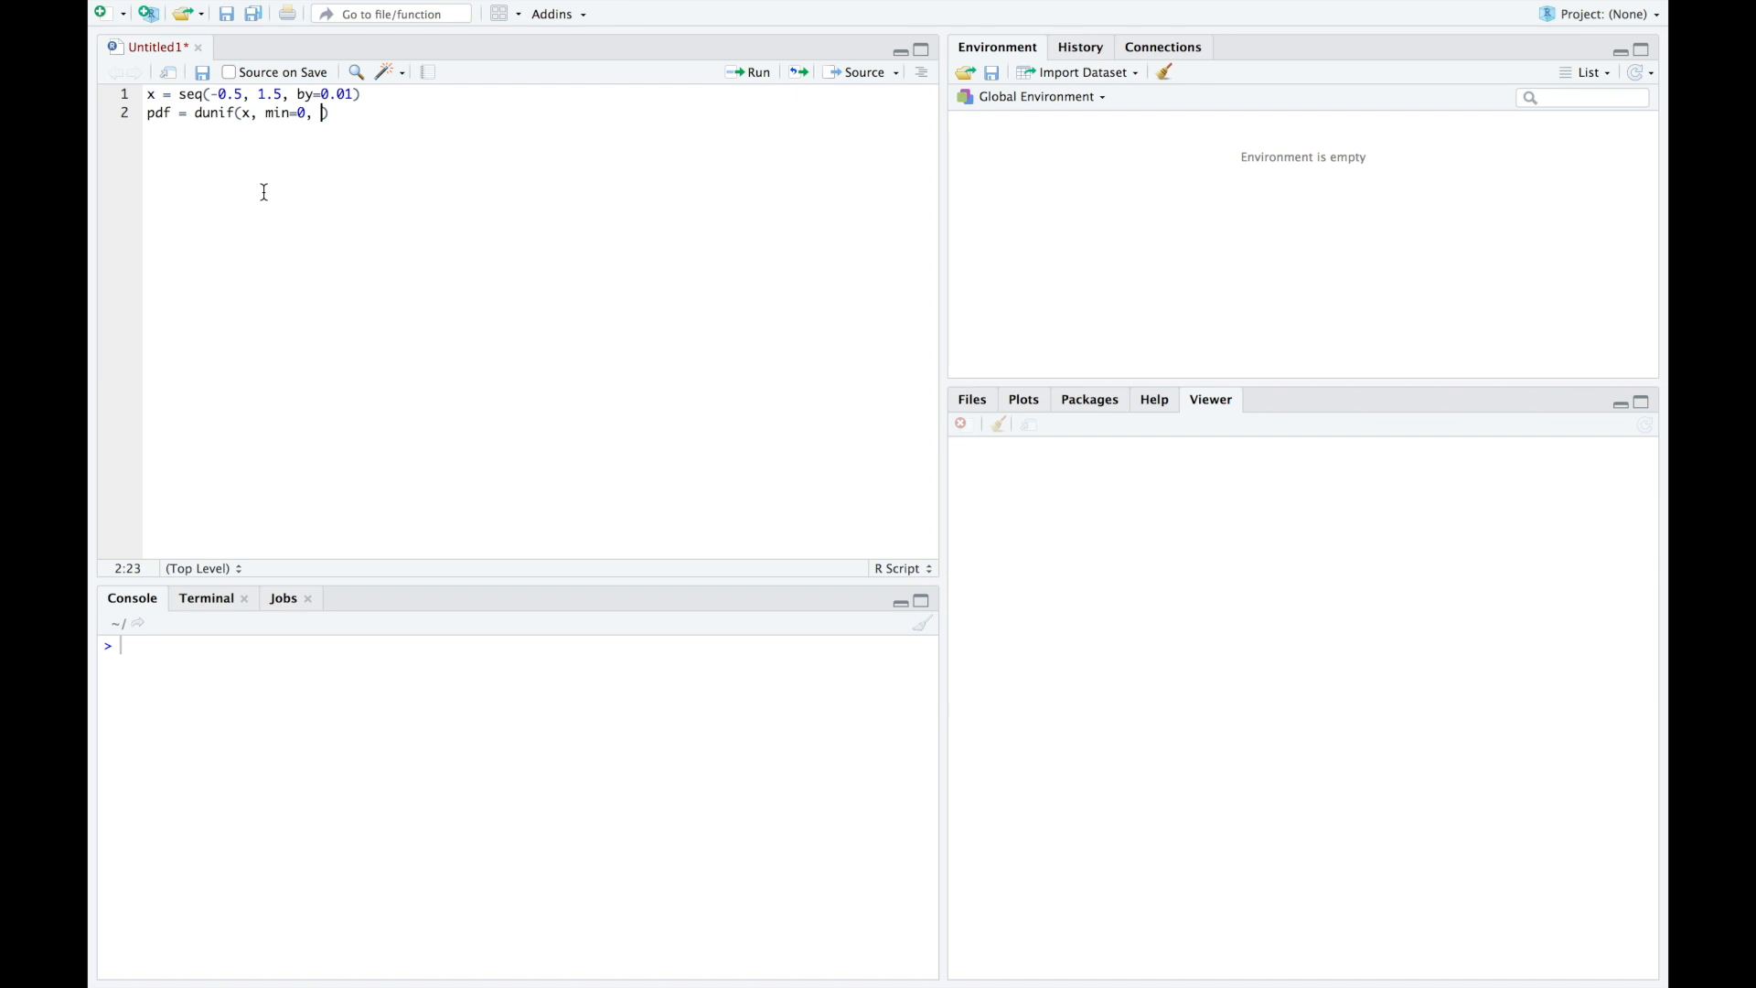
type("max=1);")
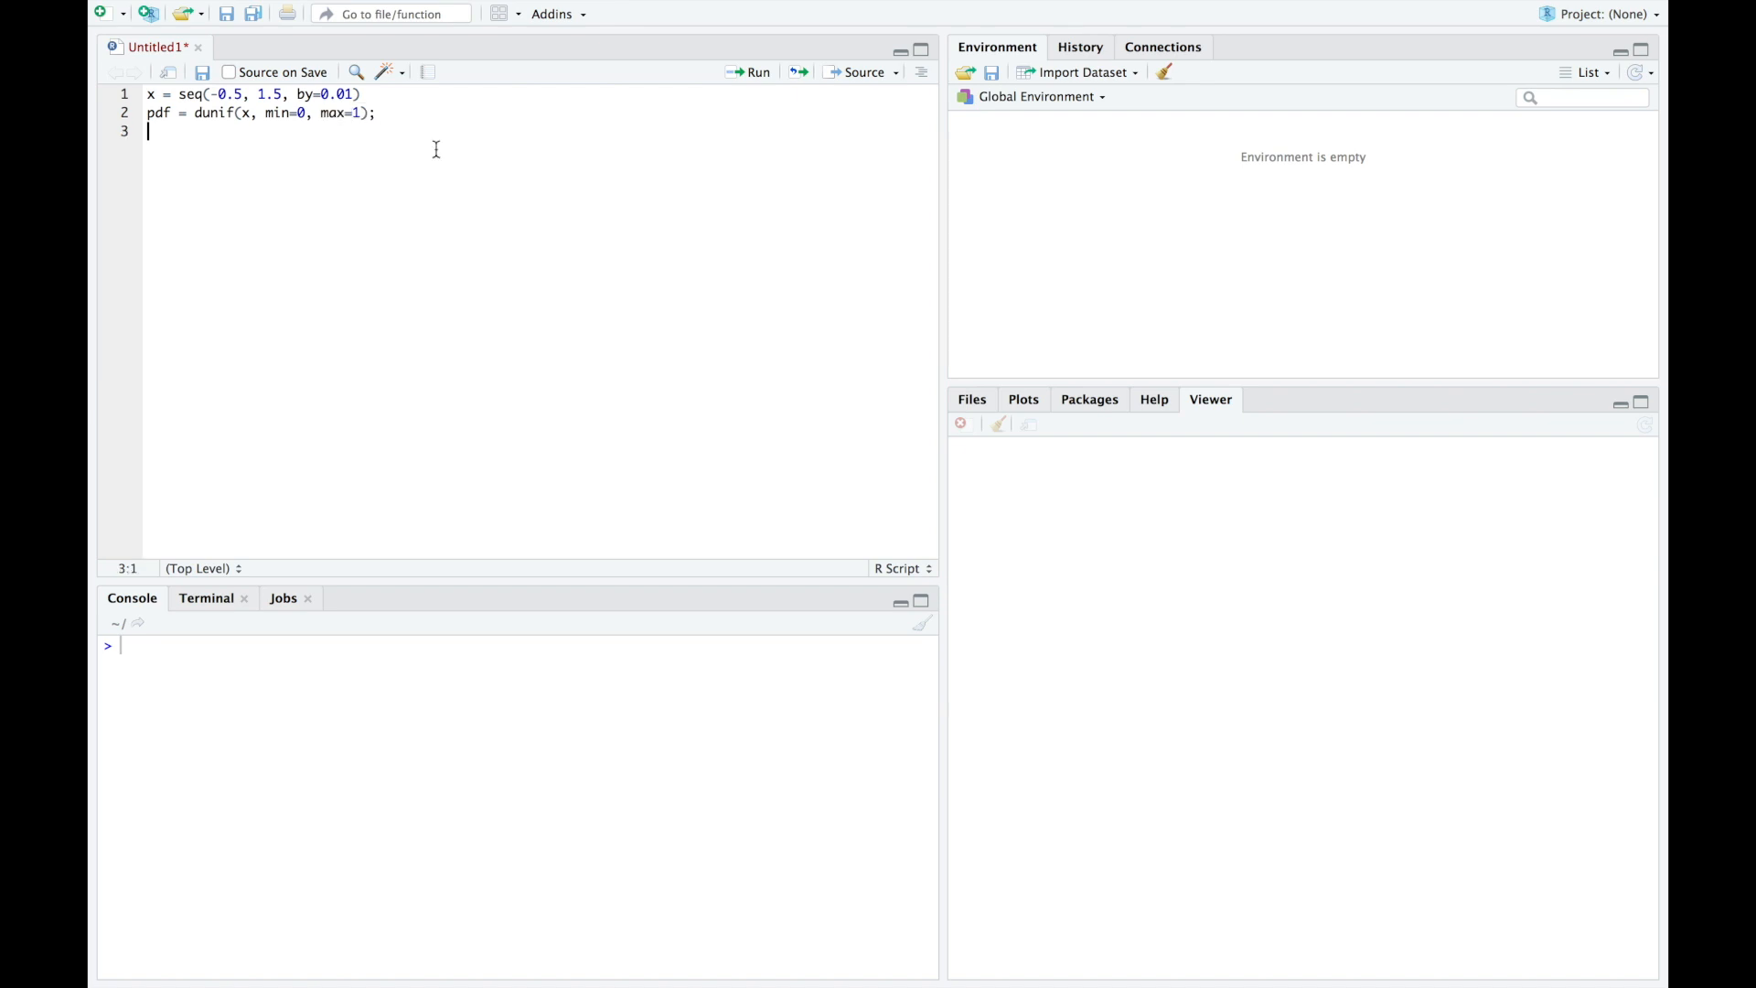
mouse_move(389, 115)
type("plot(x, pdf)")
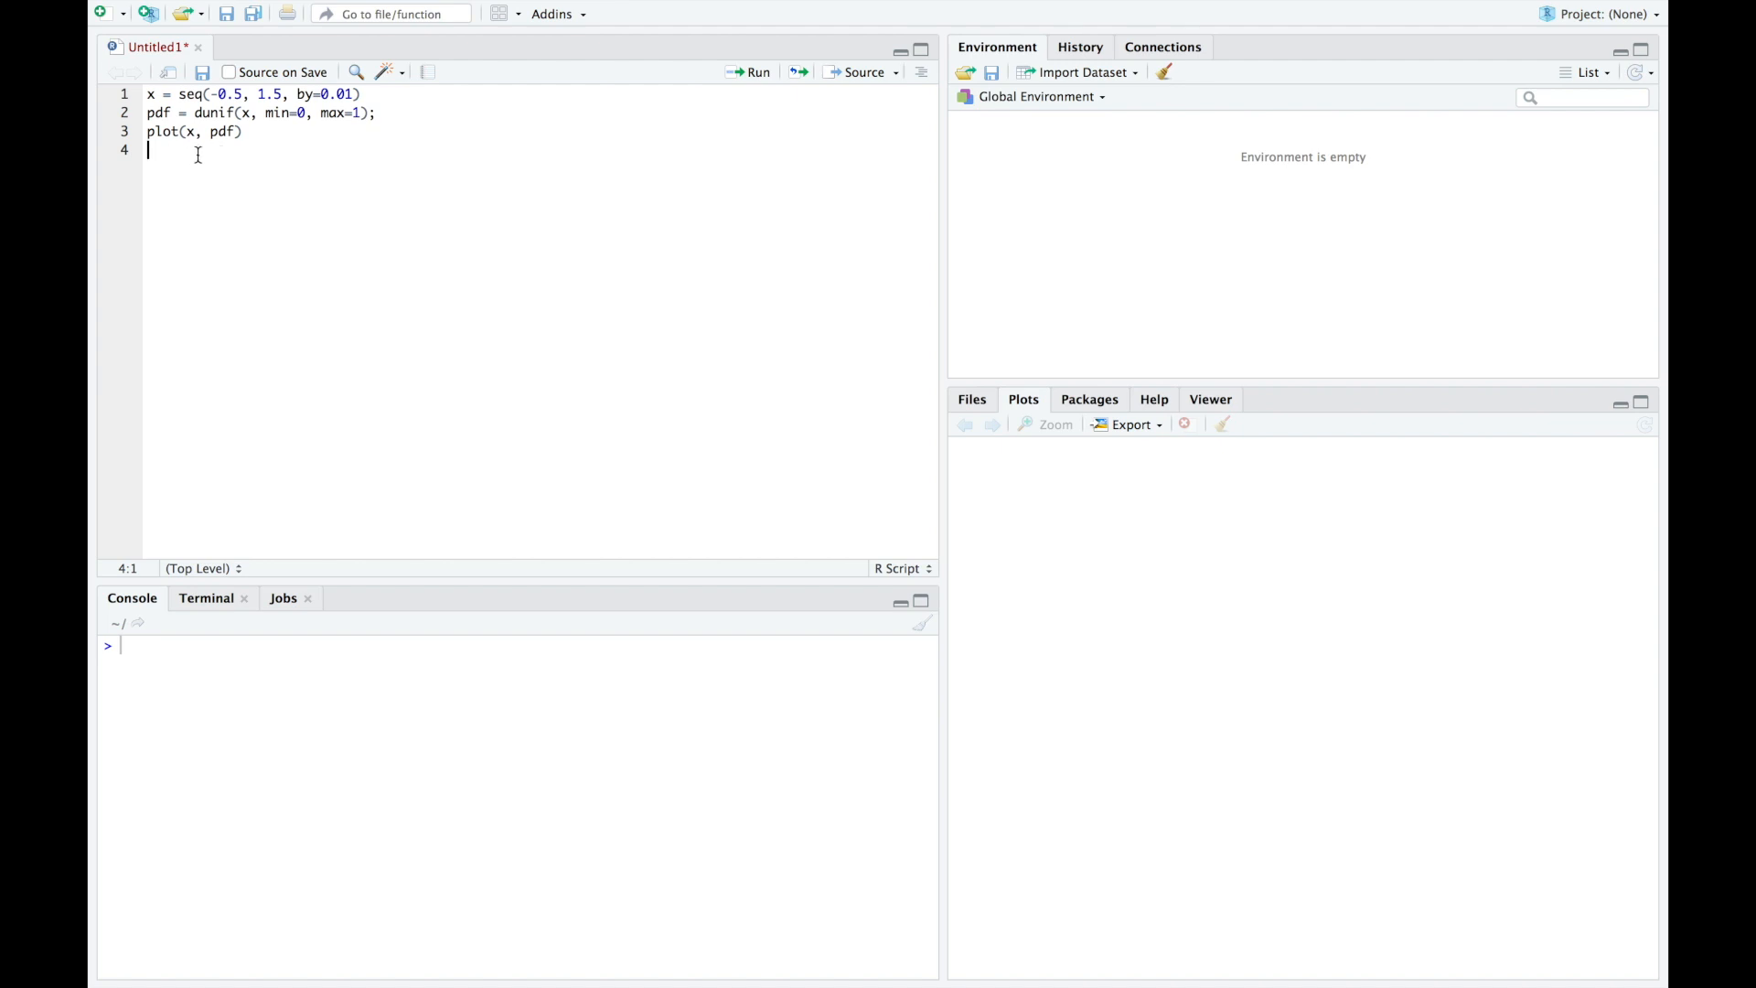
mouse_move(197, 102)
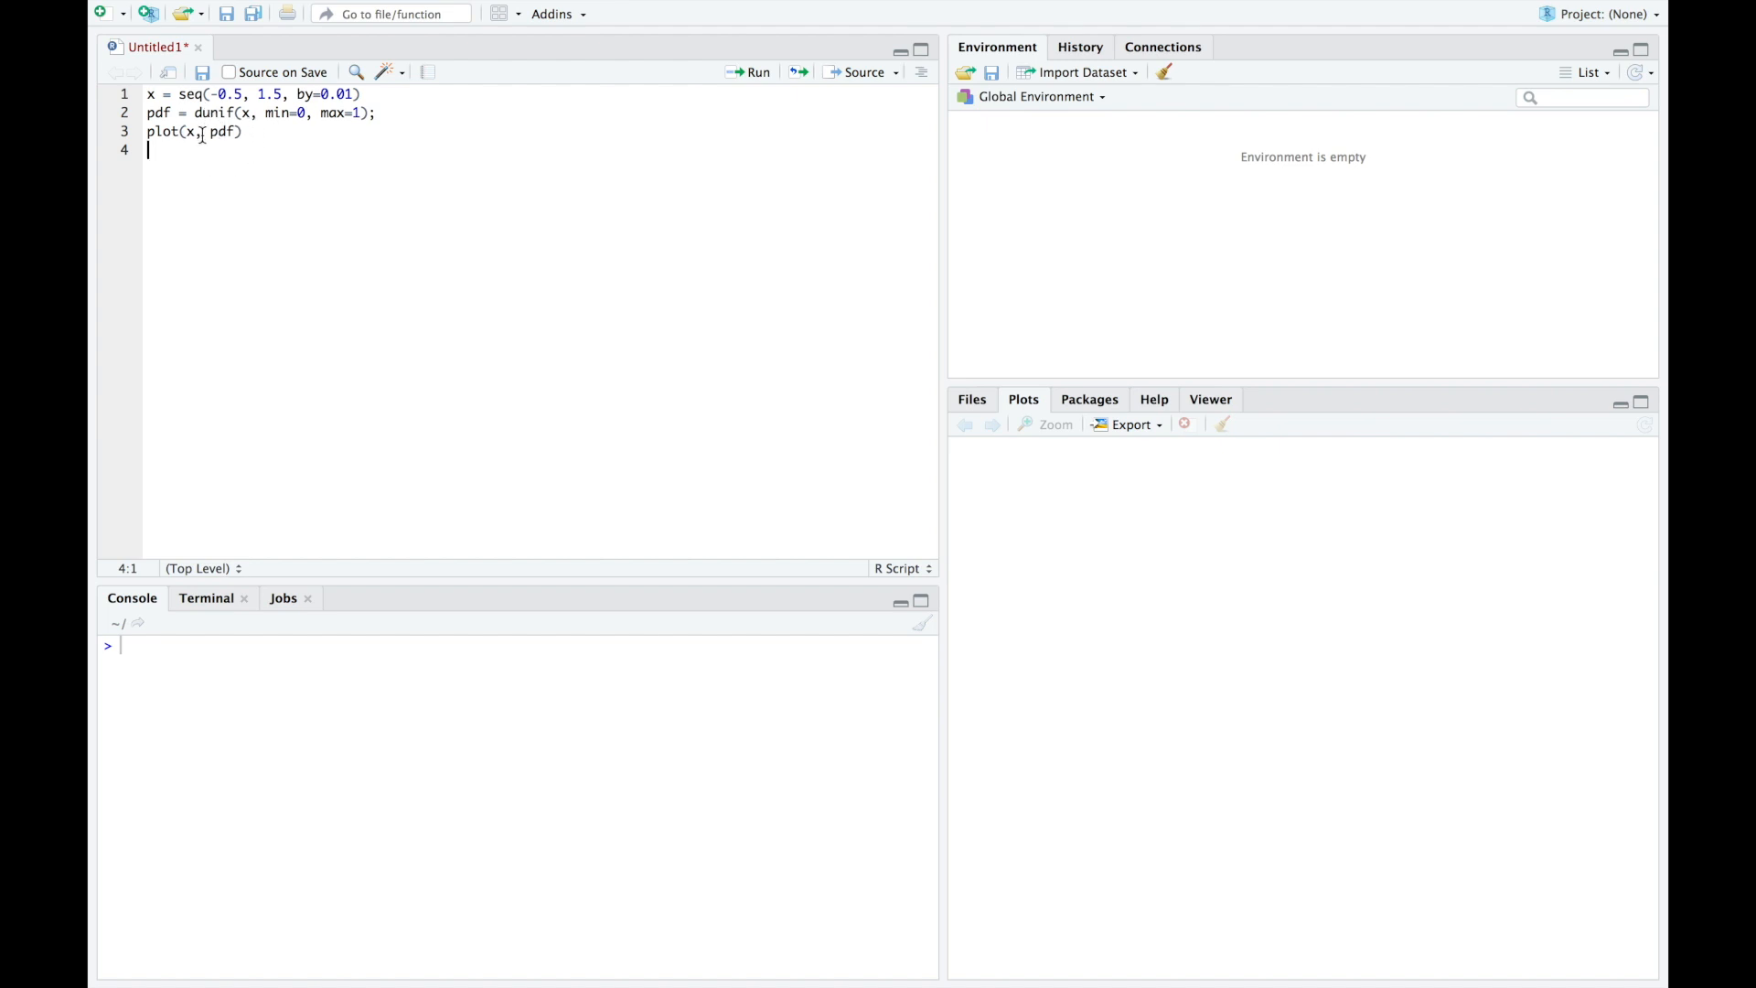
mouse_move(204, 163)
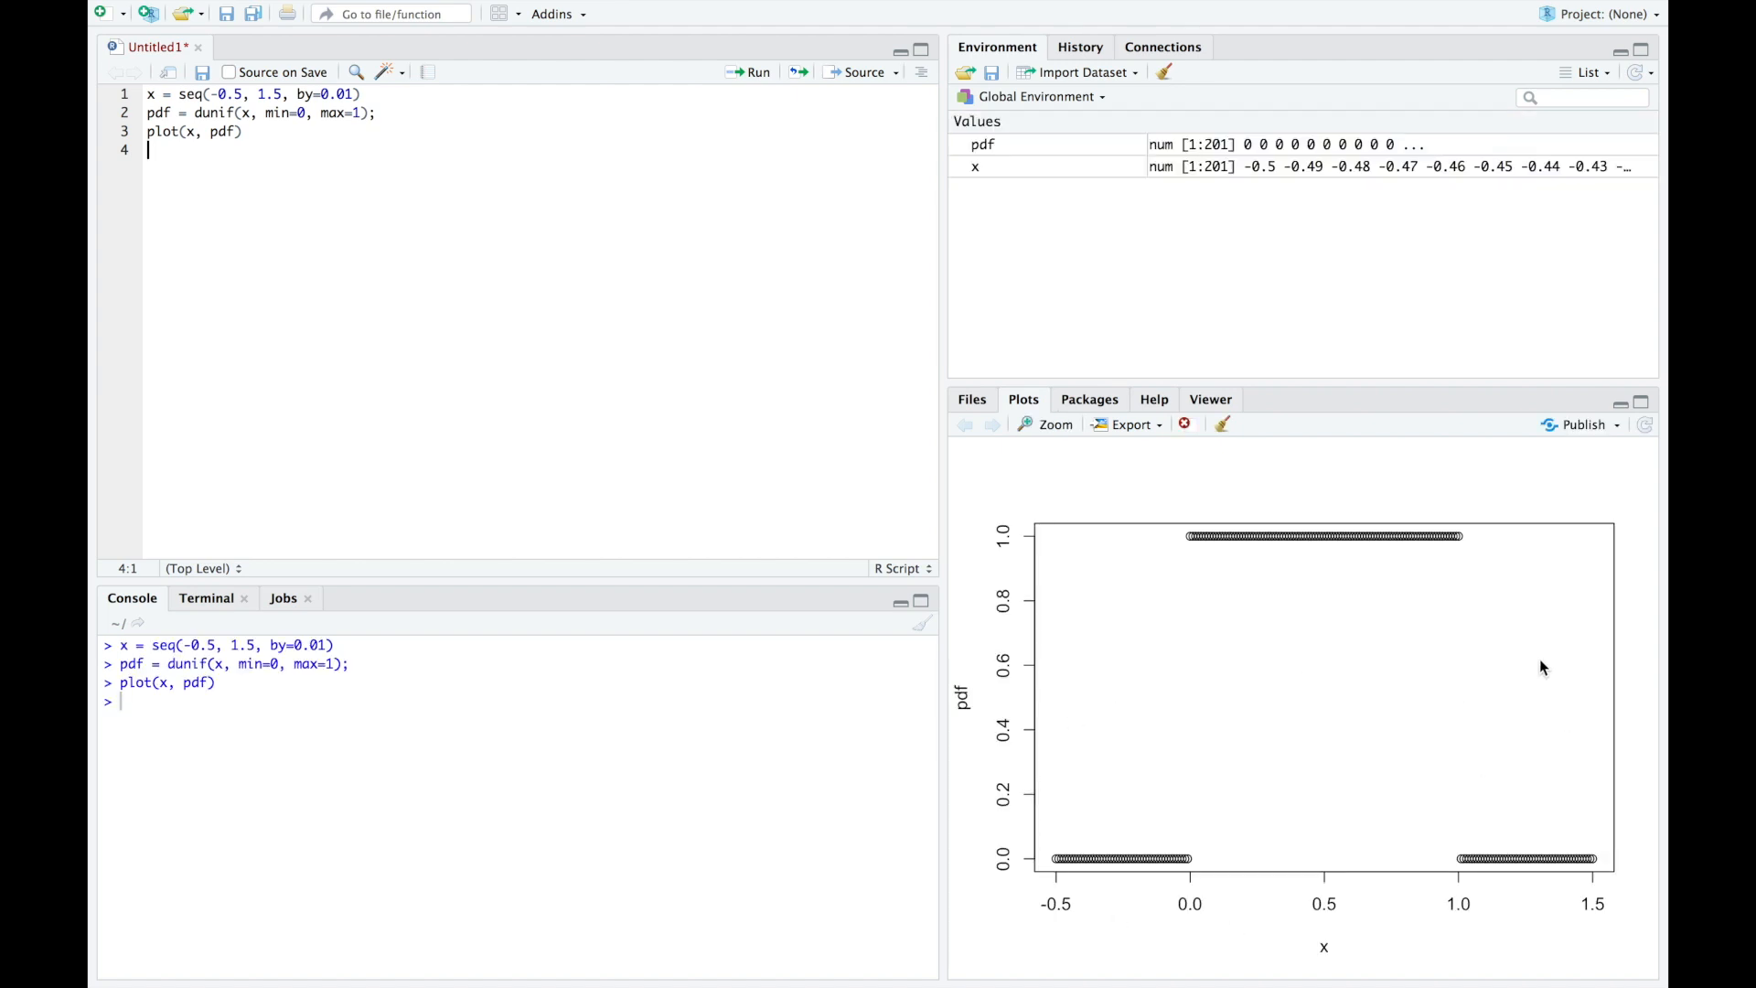
mouse_move(1412, 863)
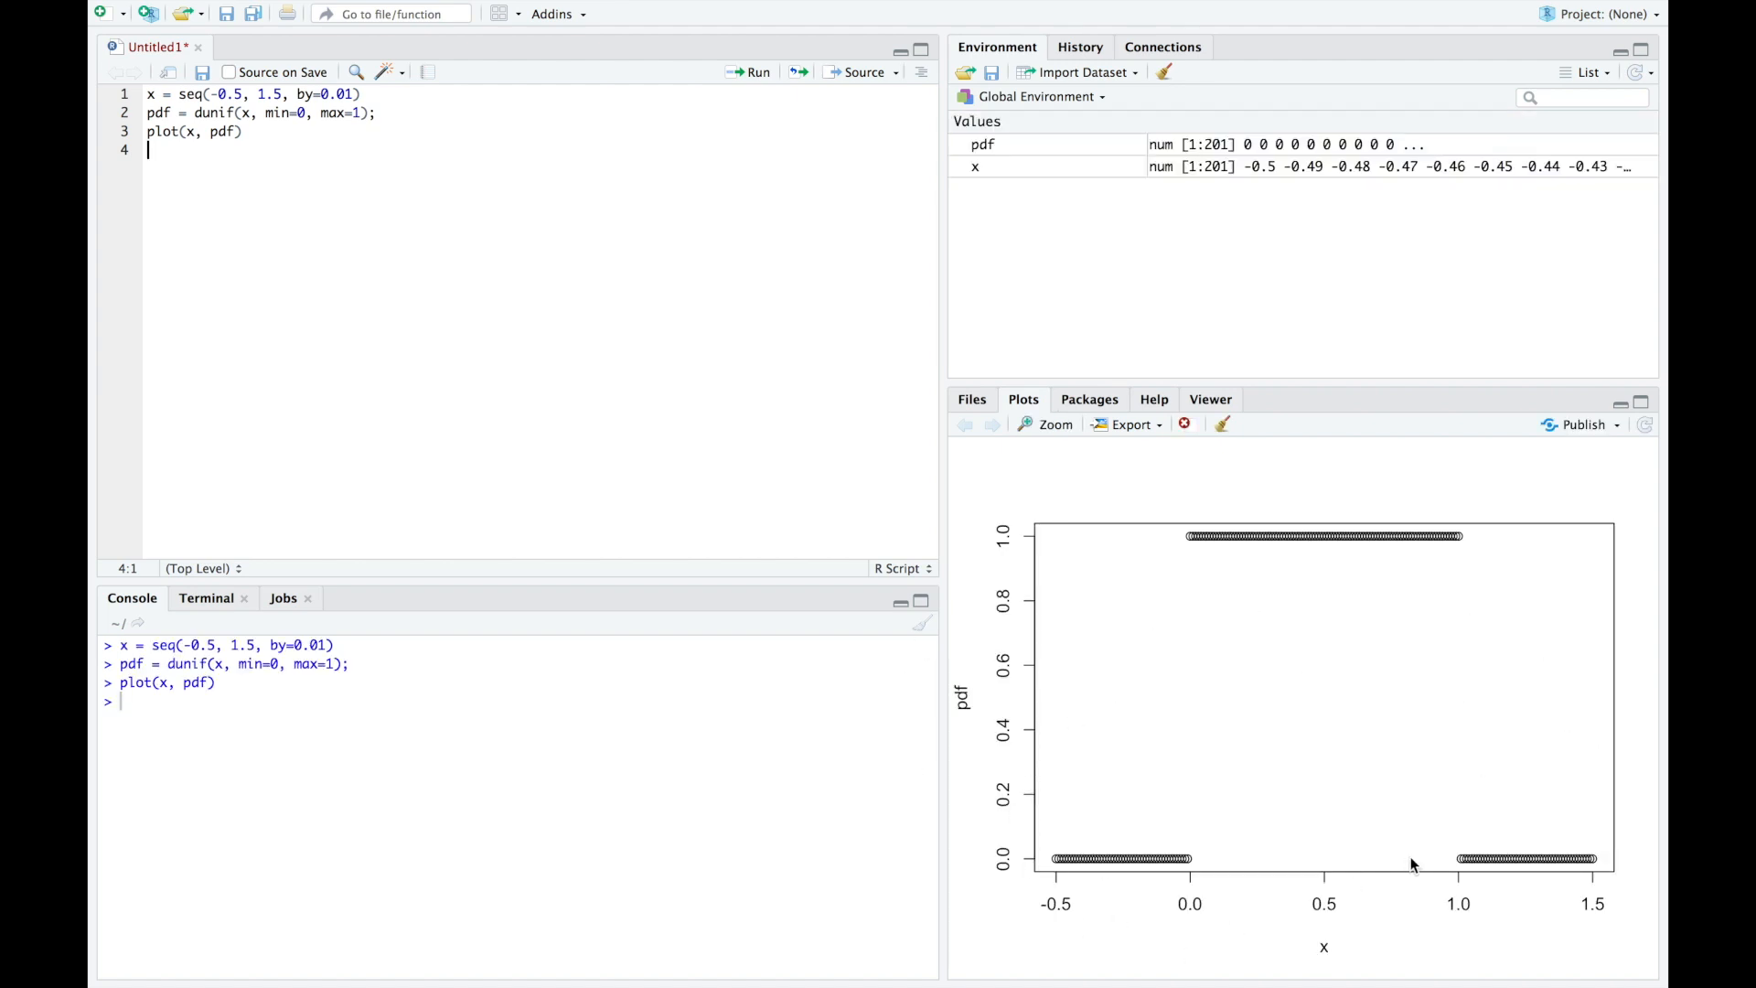
mouse_move(1086, 868)
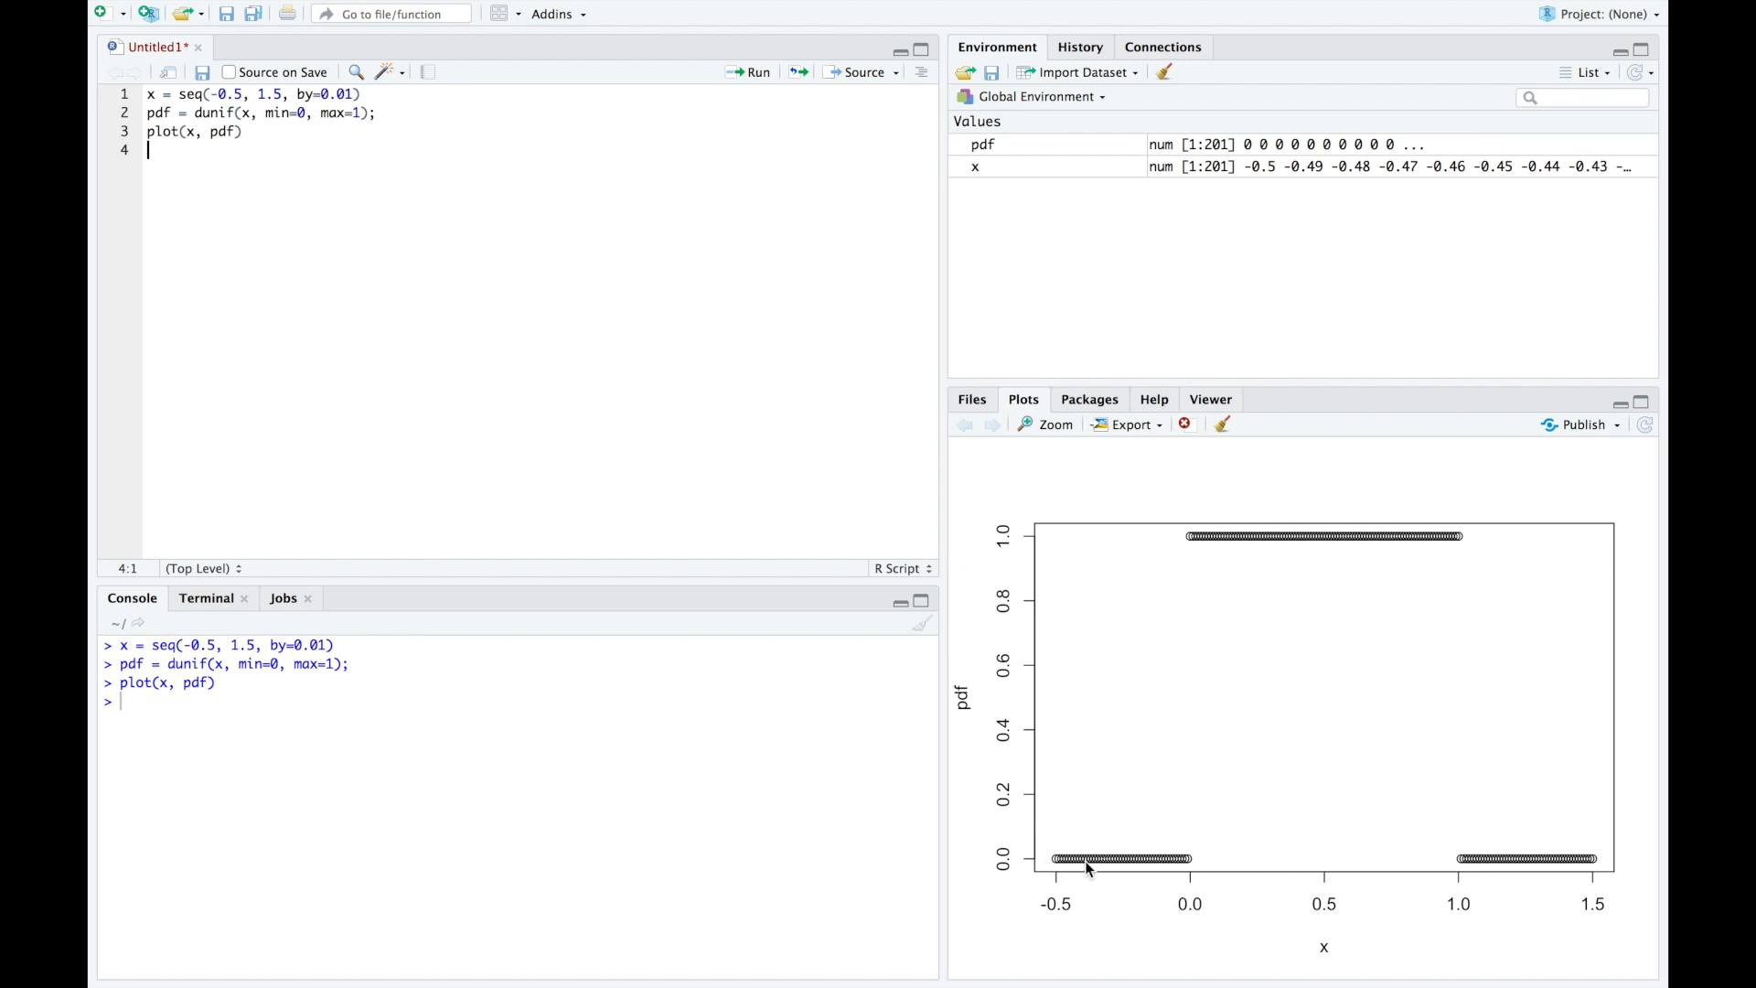
mouse_move(1053, 873)
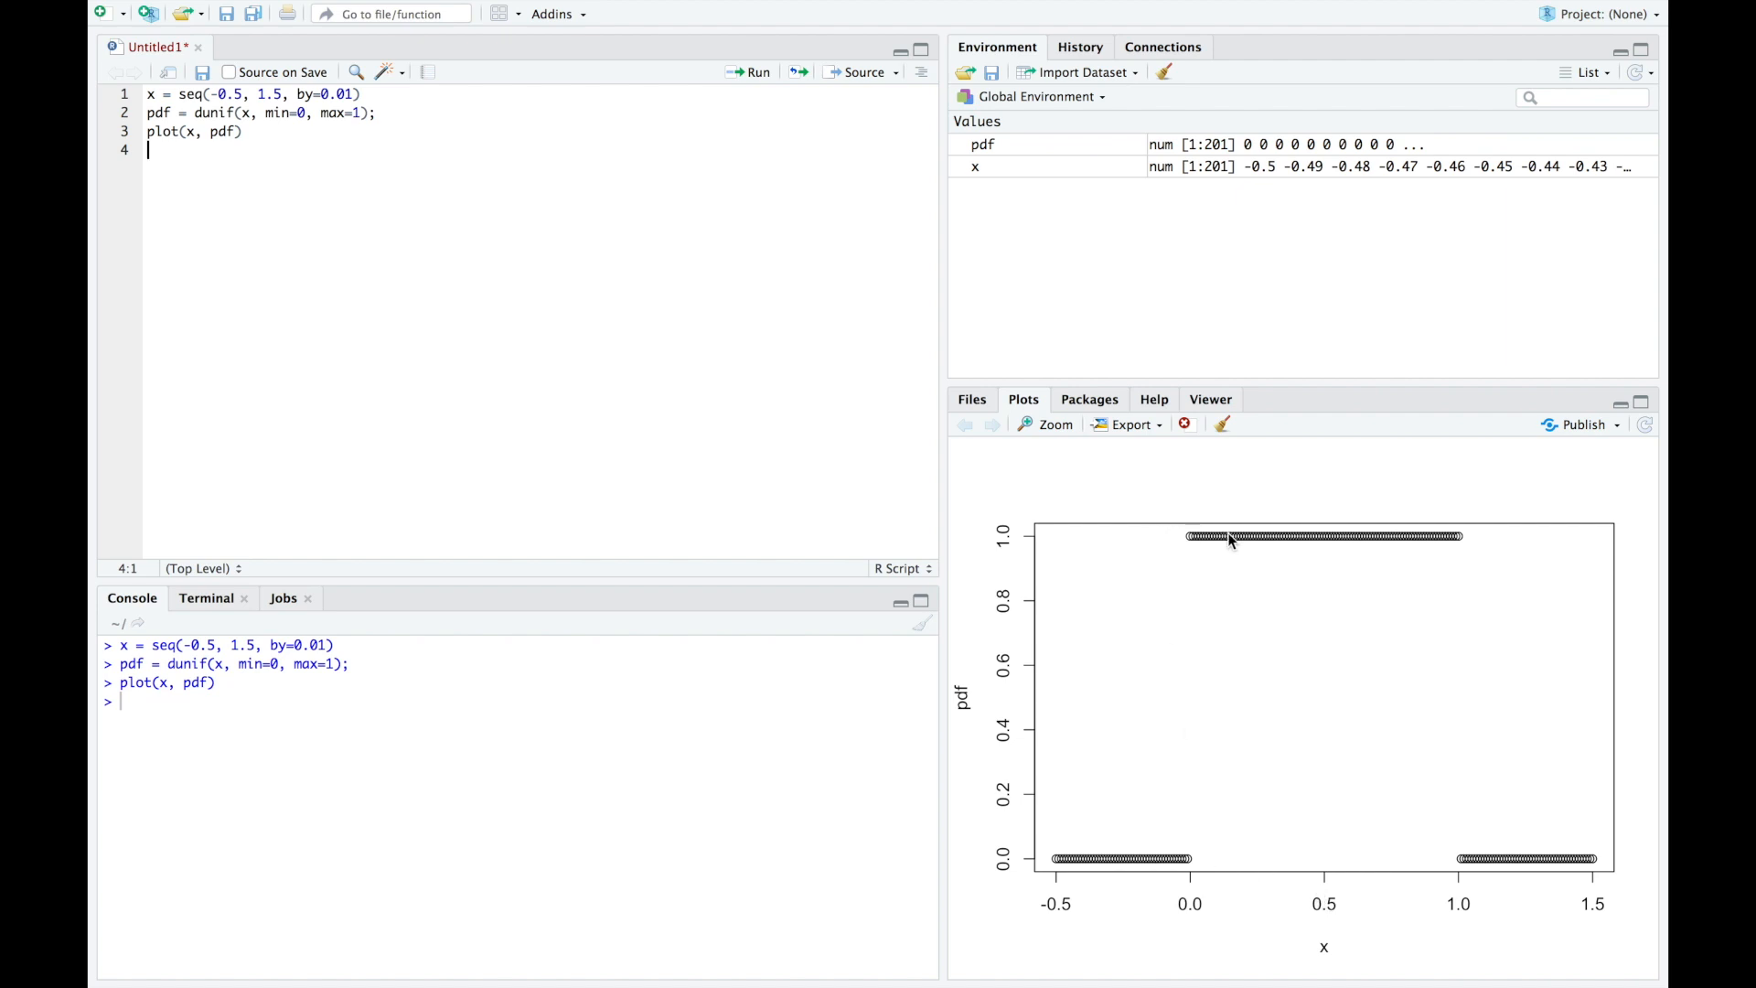
mouse_move(1451, 546)
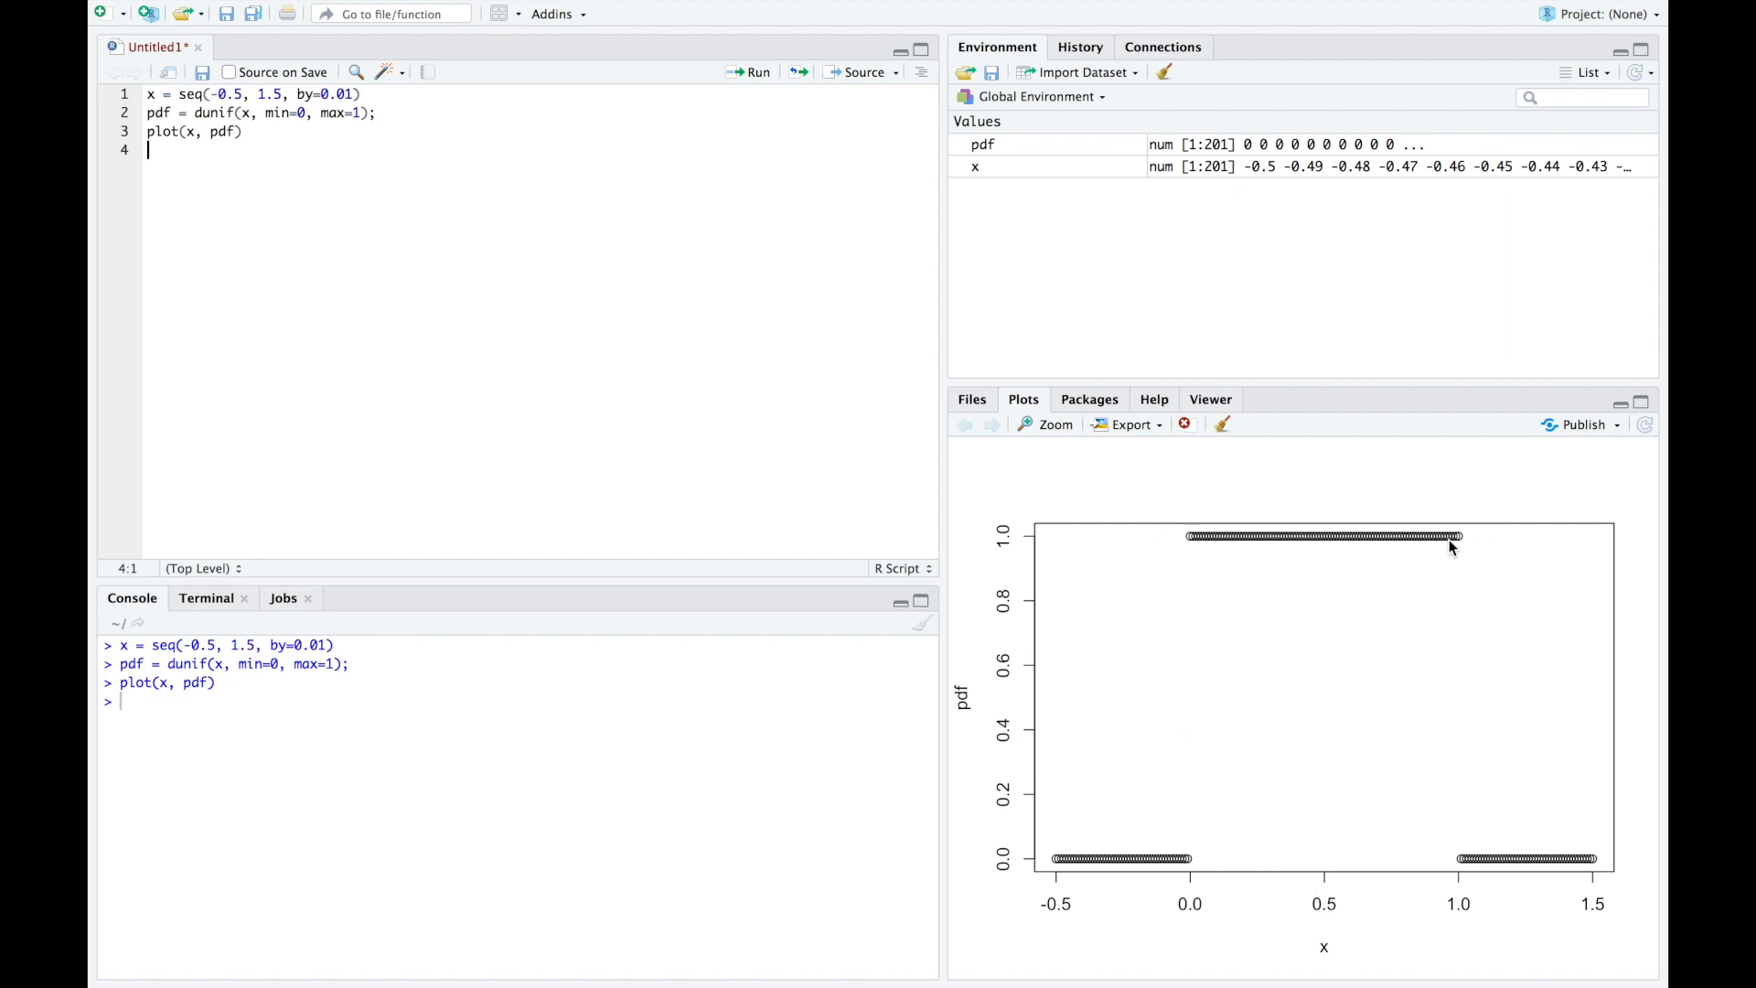
type("cdf =")
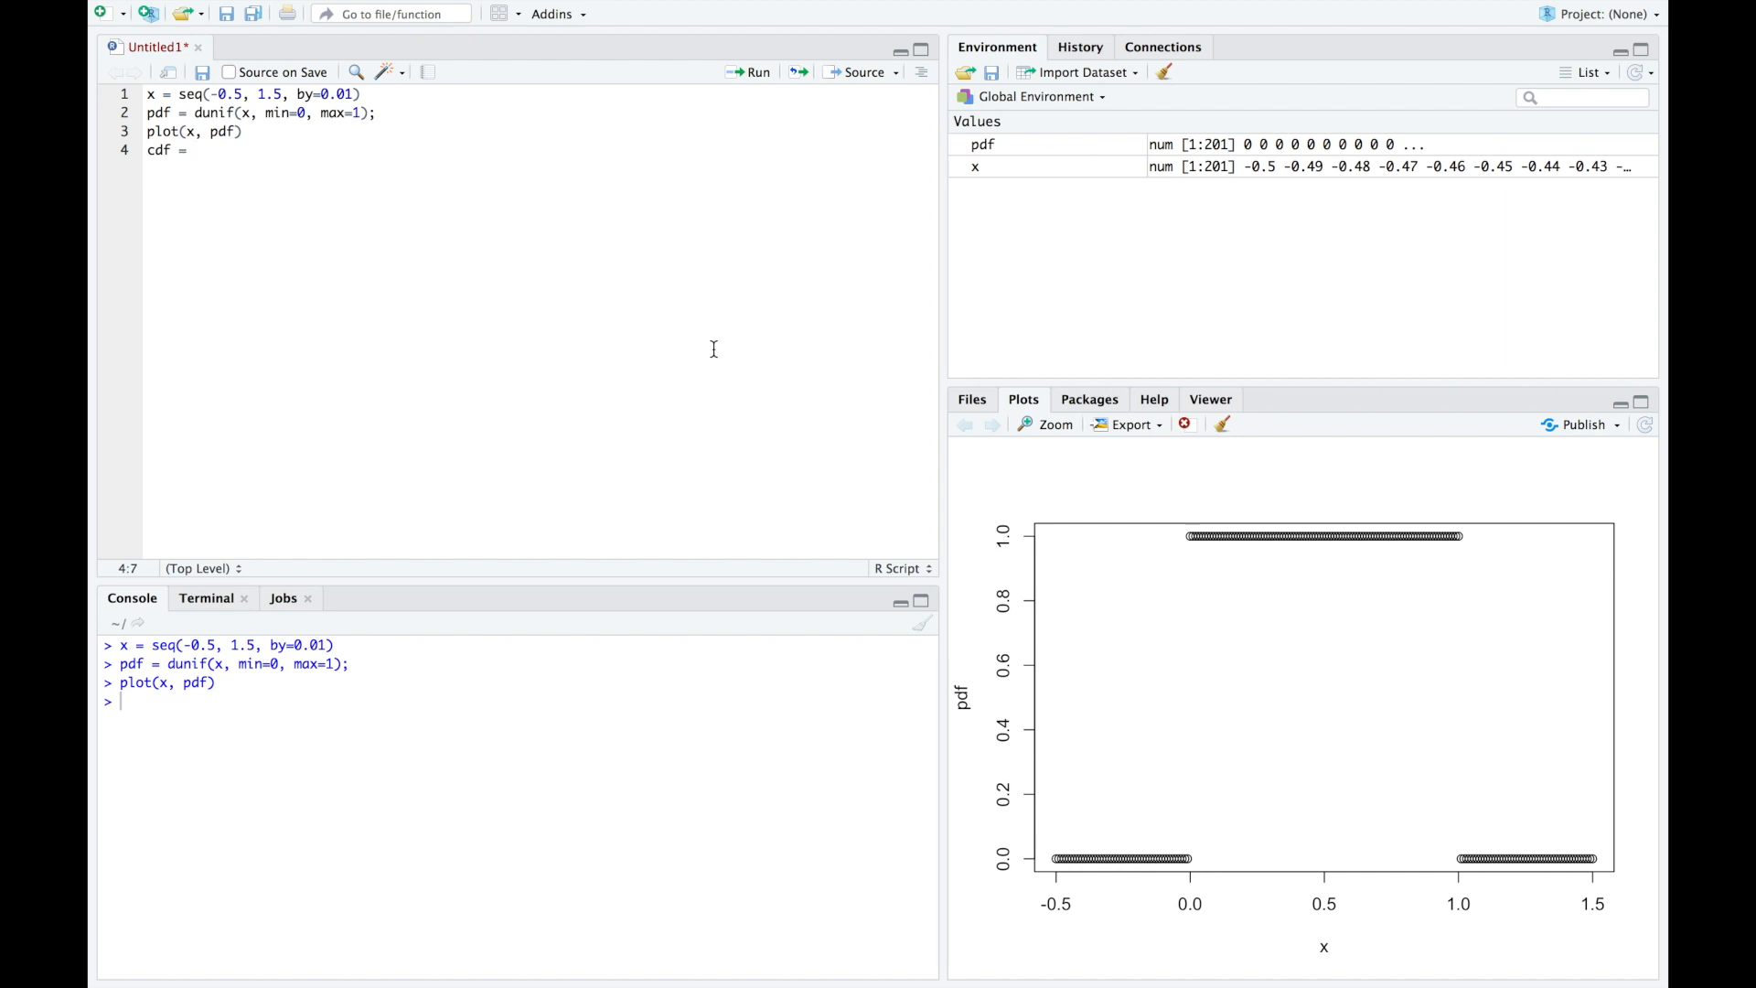
type("punif()")
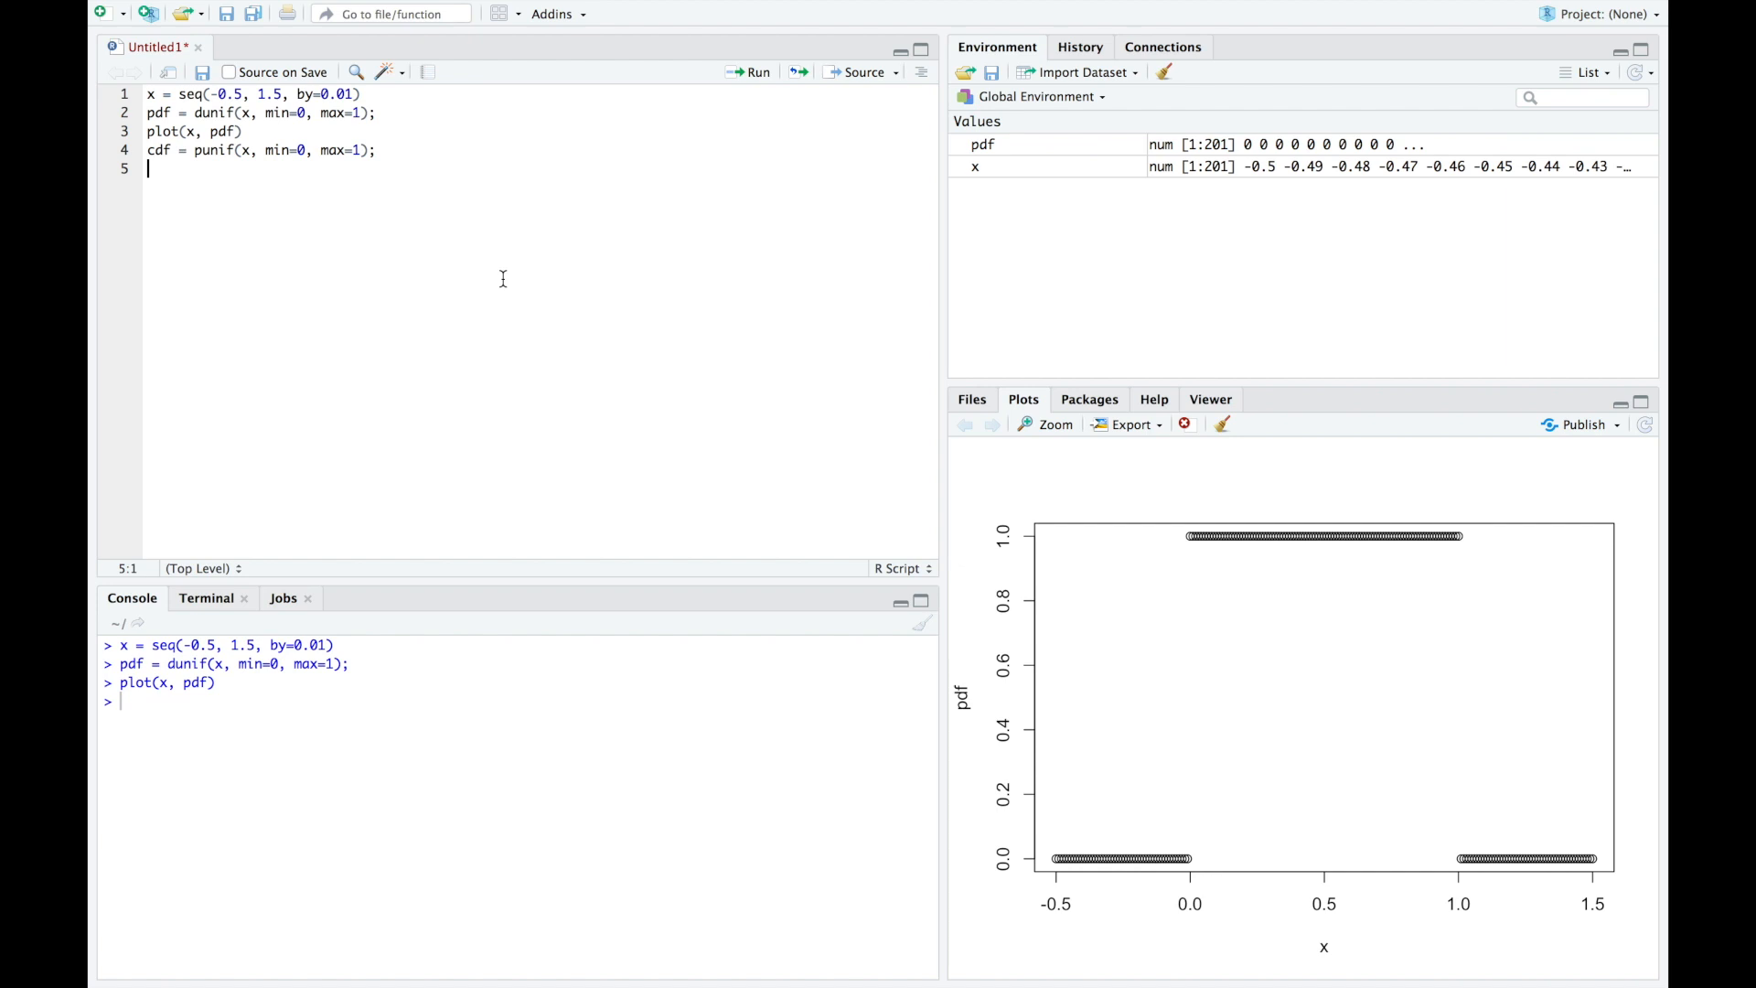
type("plot(x, cdf)")
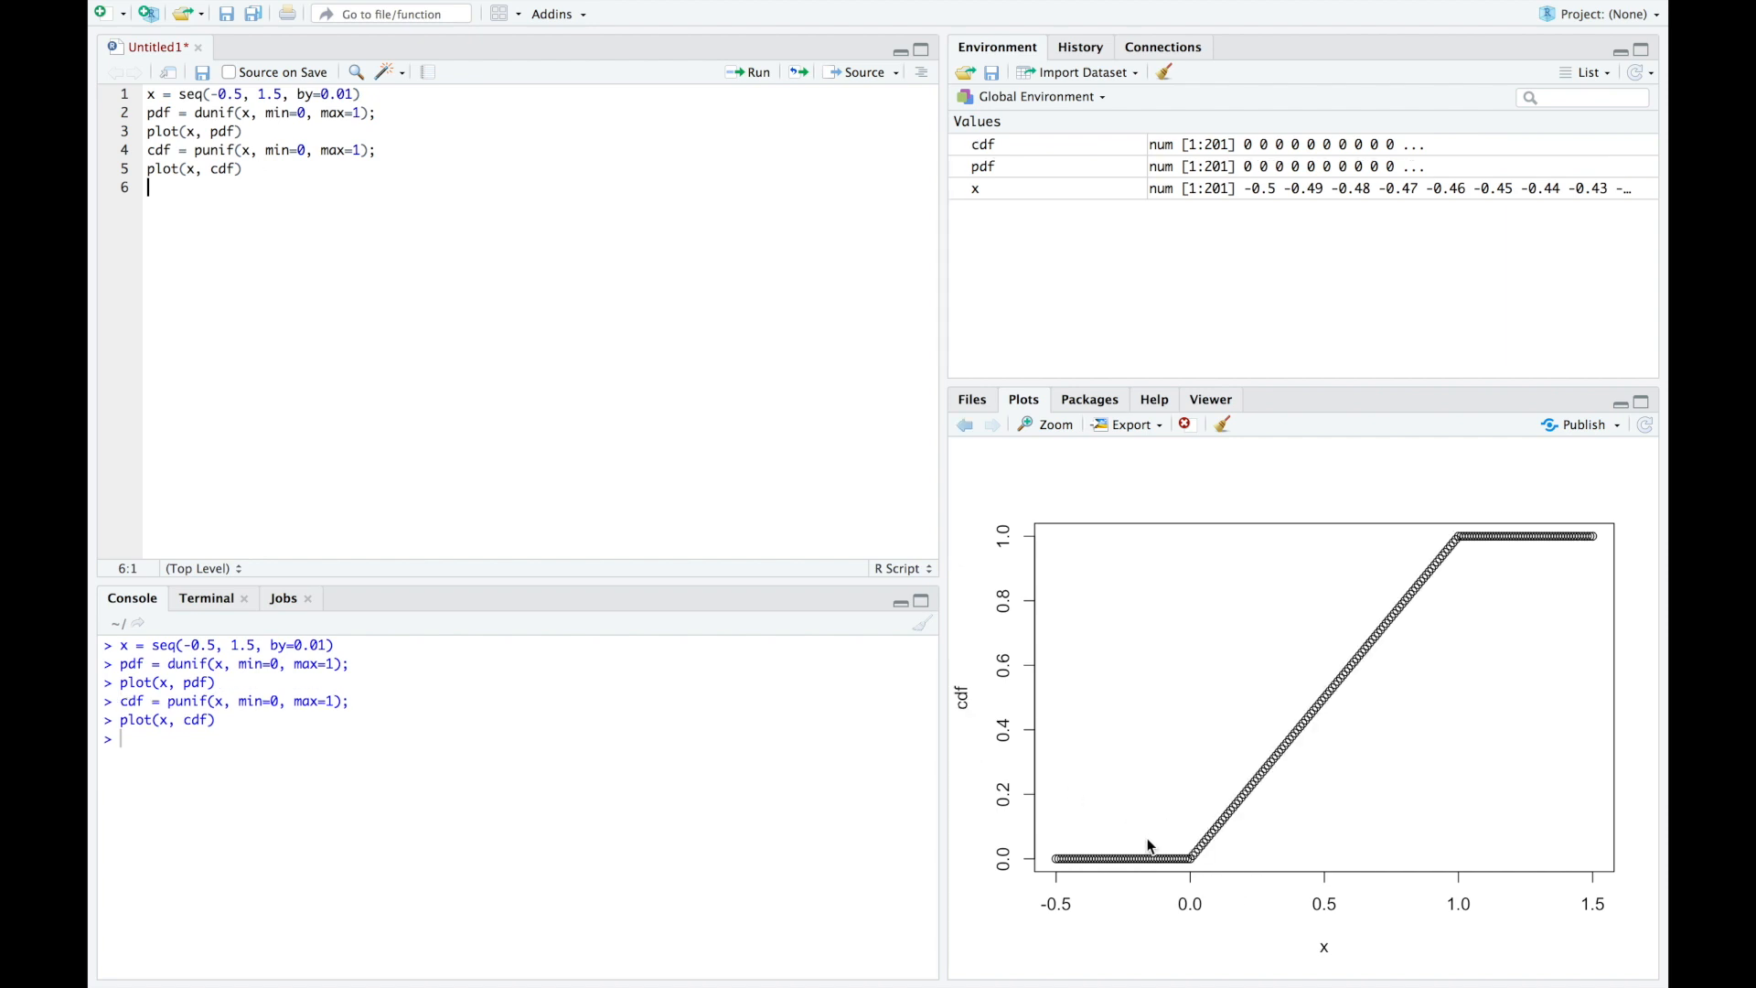
mouse_move(1158, 843)
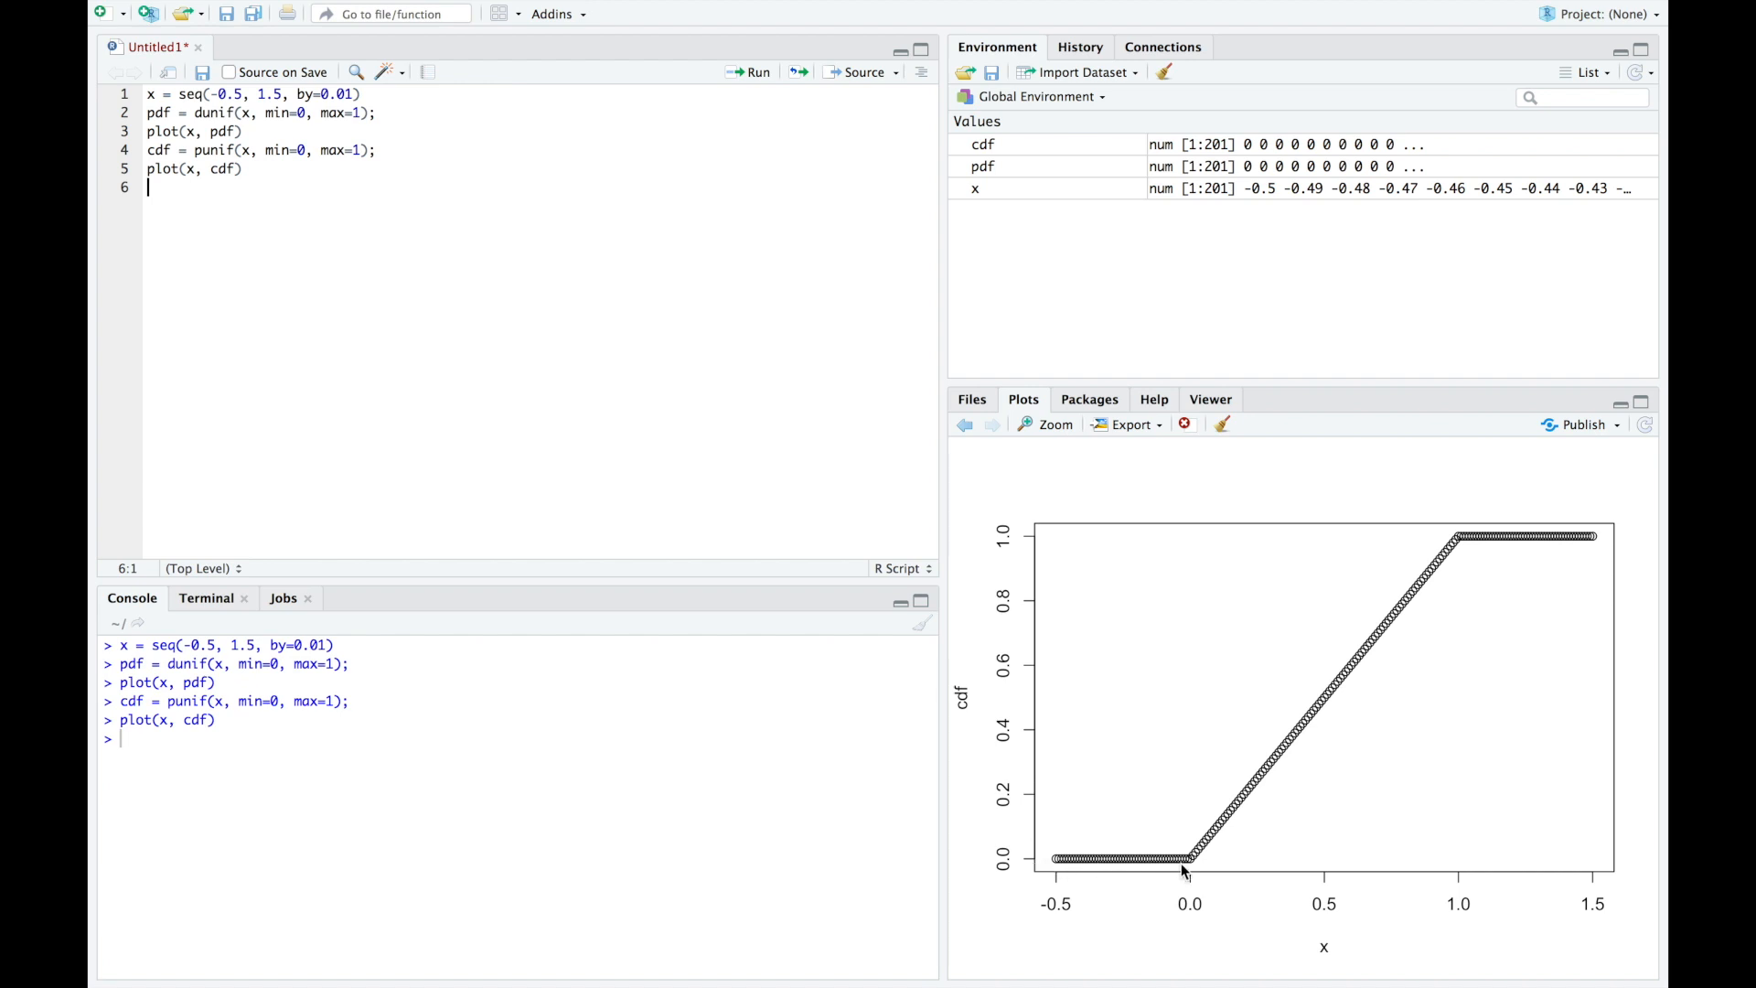
mouse_move(1087, 867)
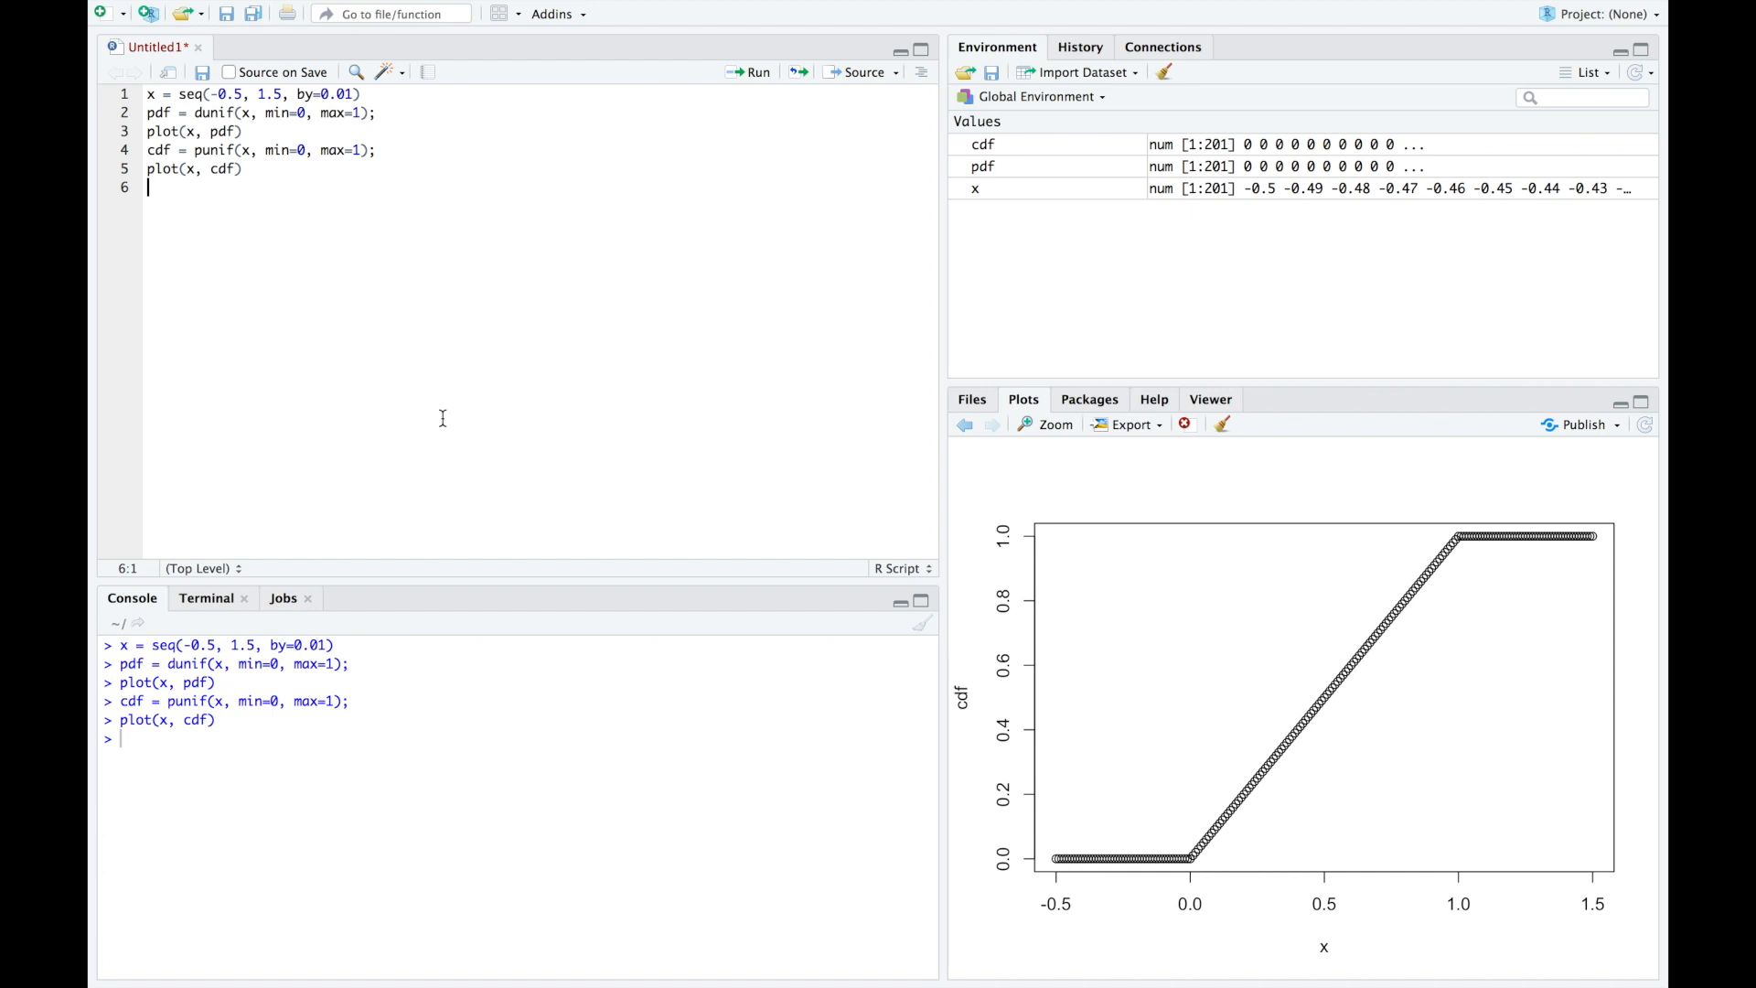
type("runif()")
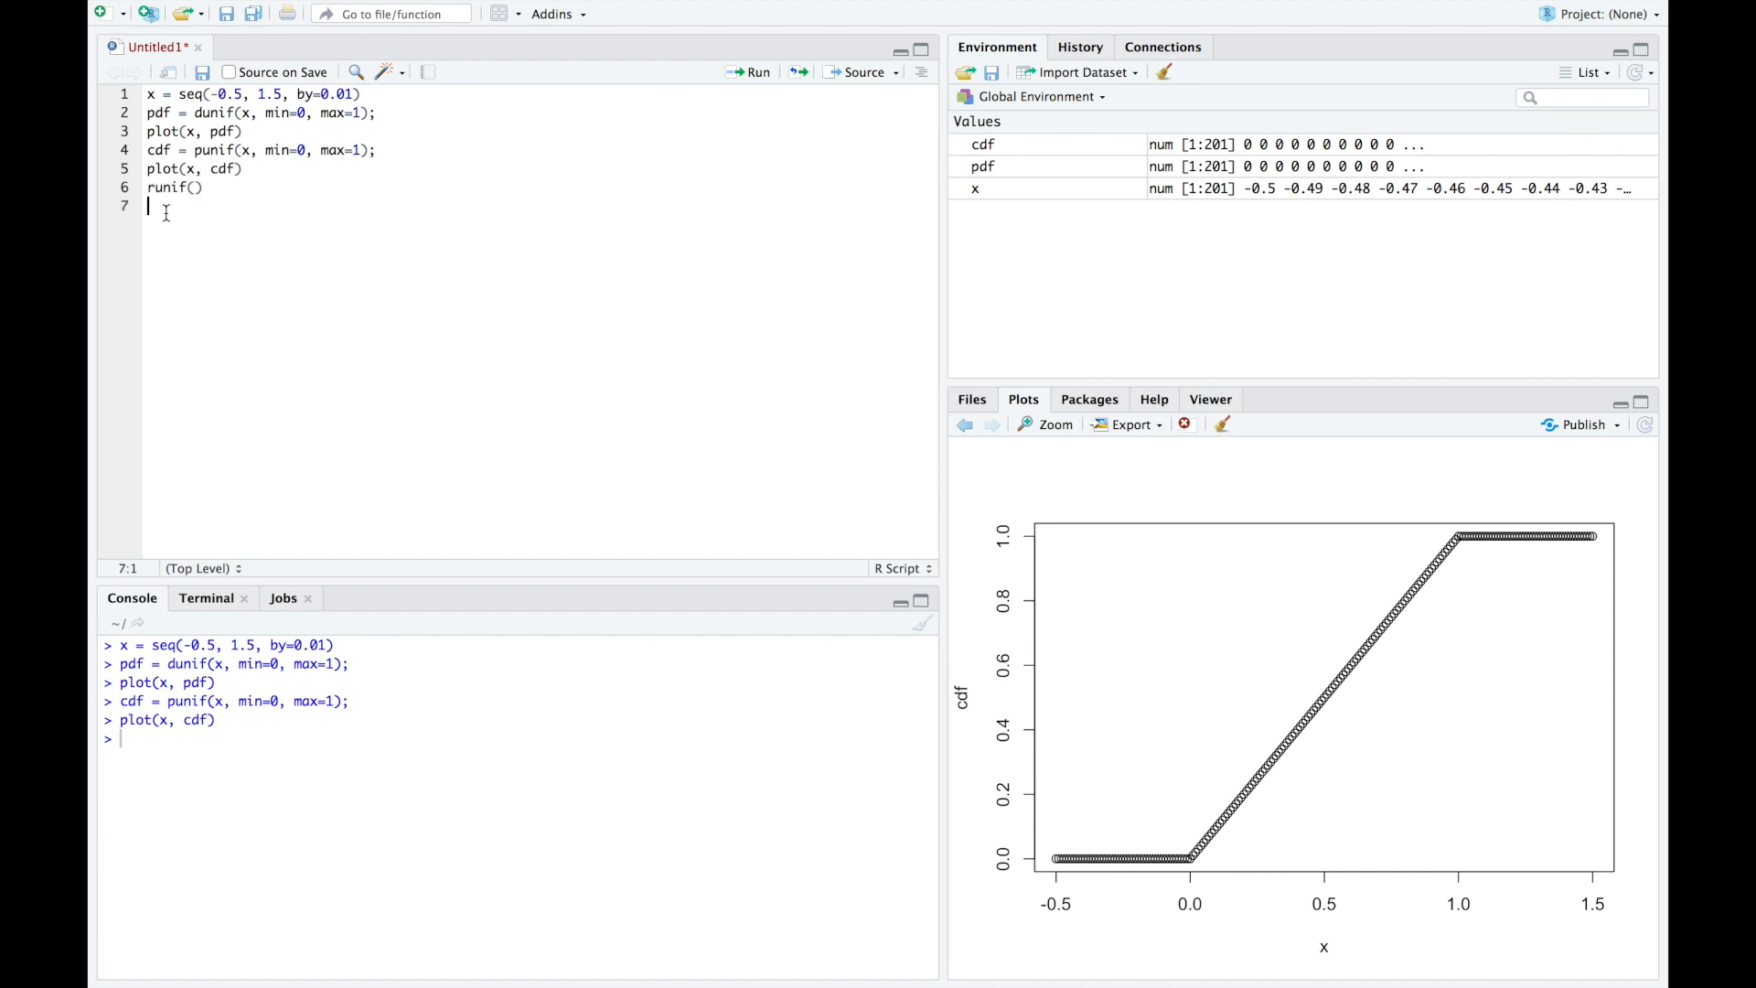
mouse_move(131, 222)
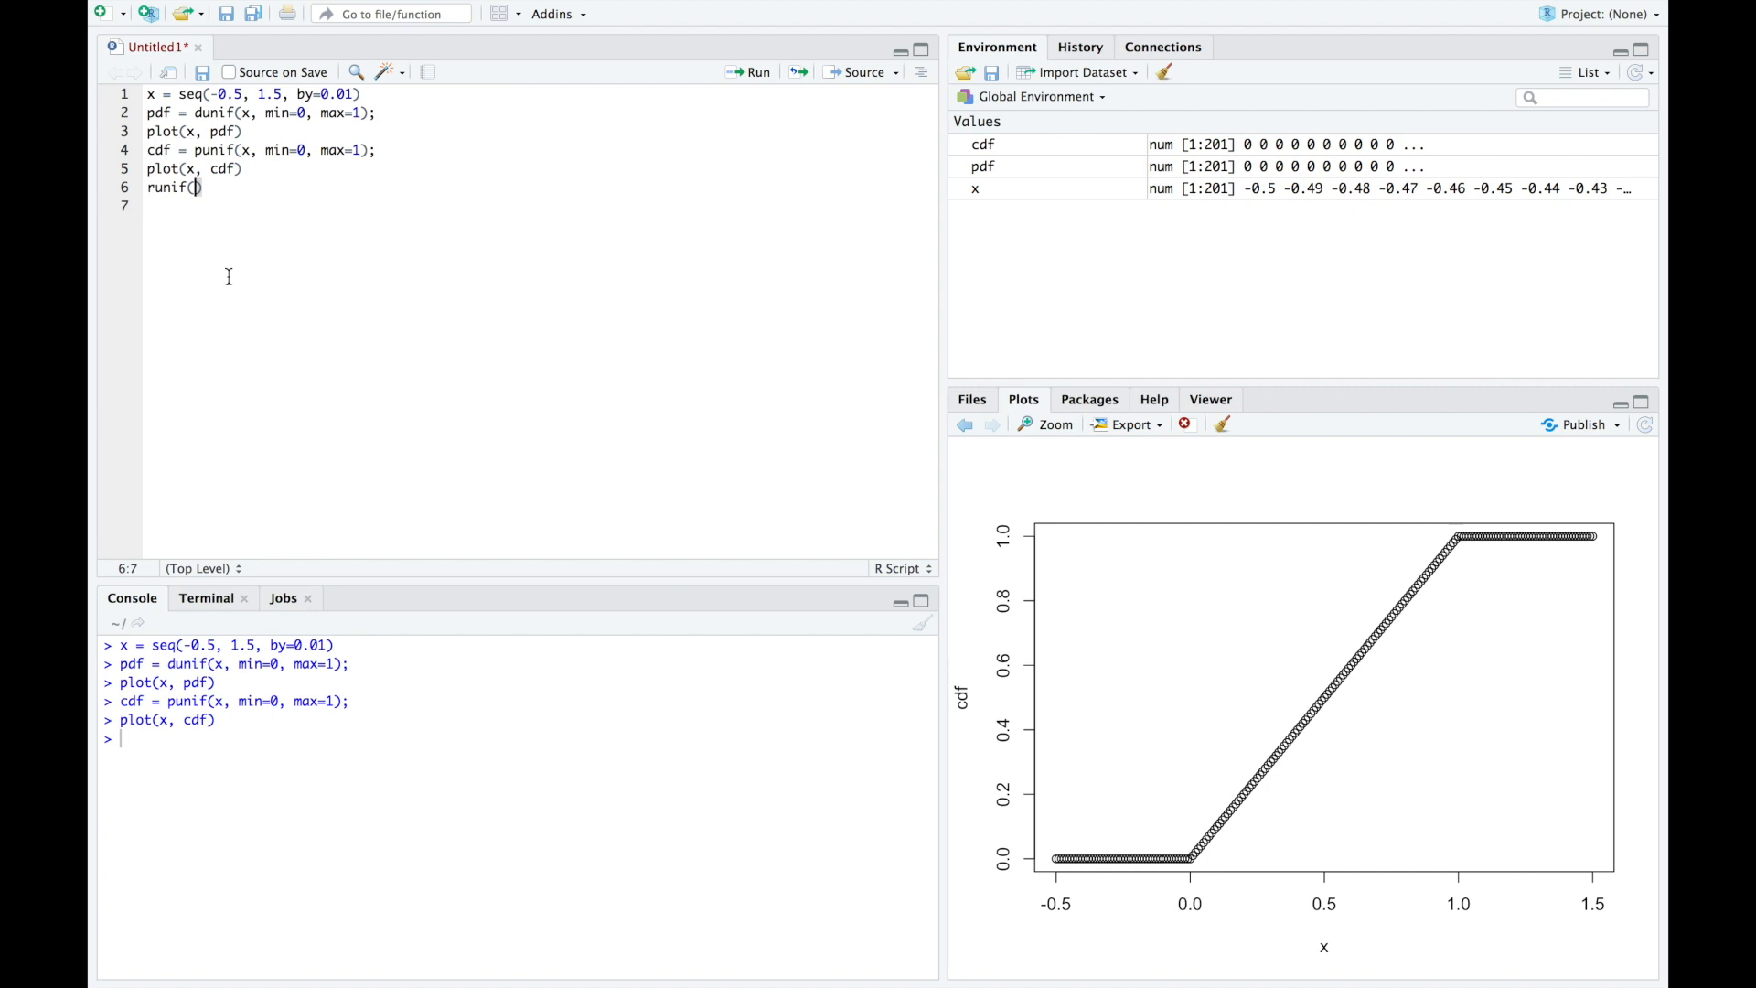
type("100,")
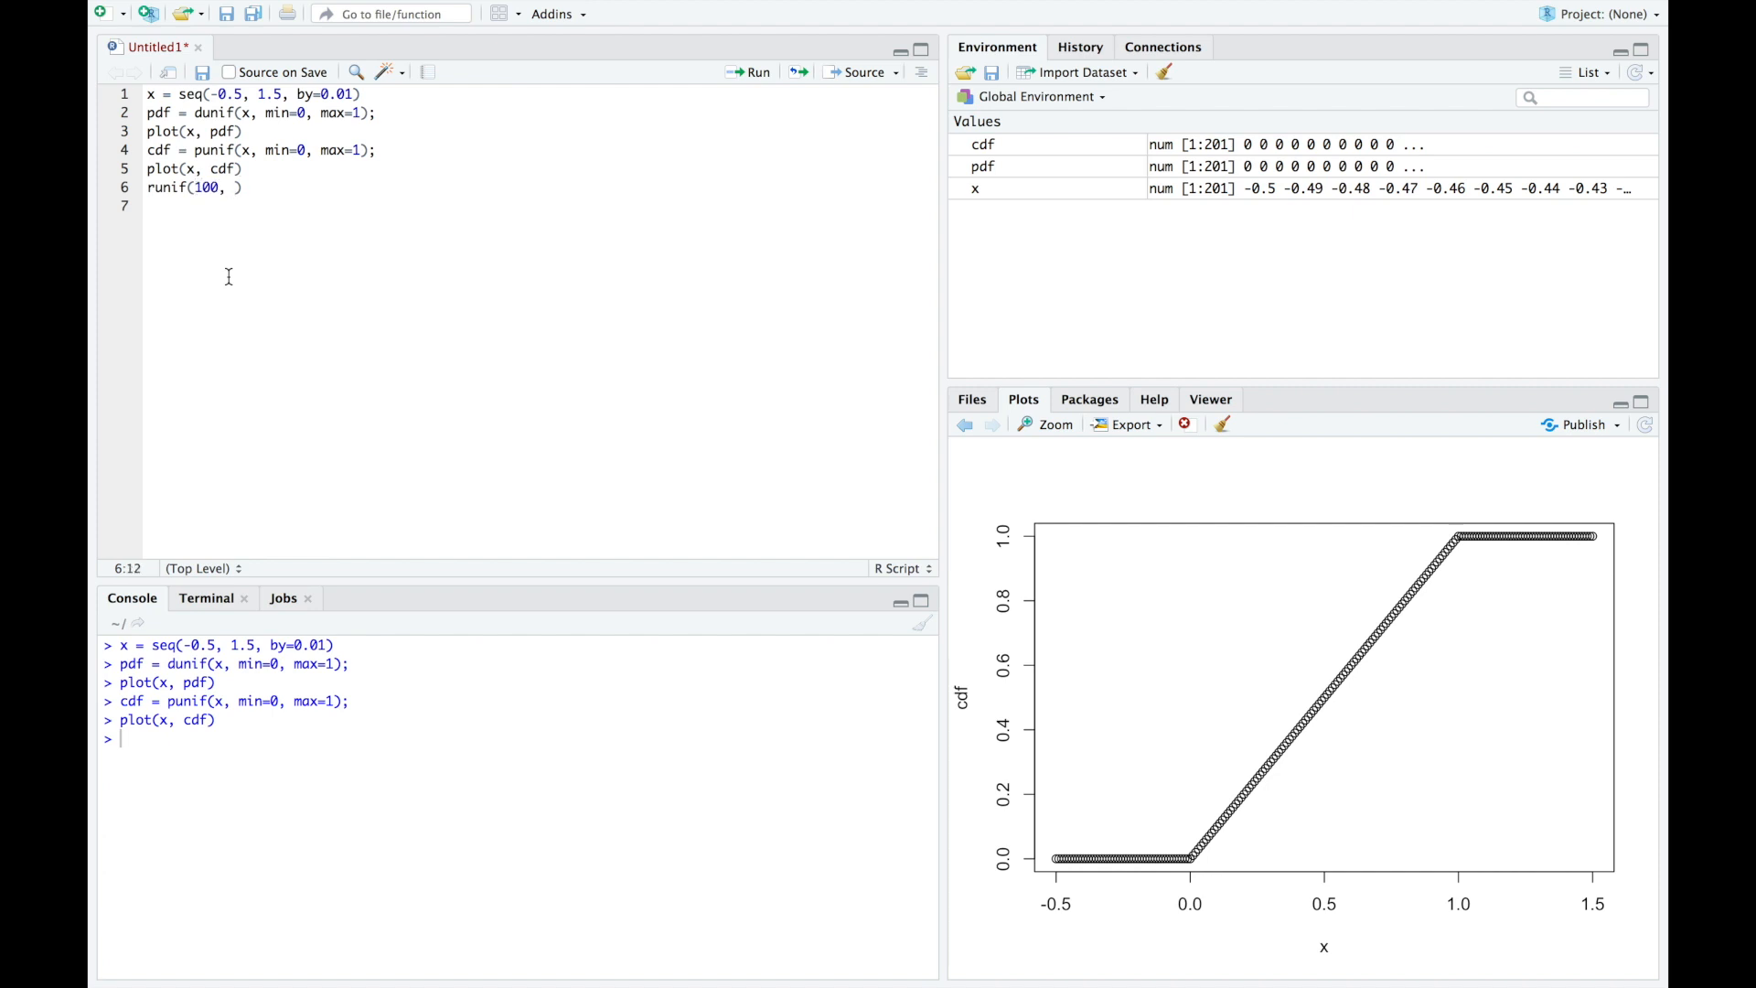
type("min=0, max=1")
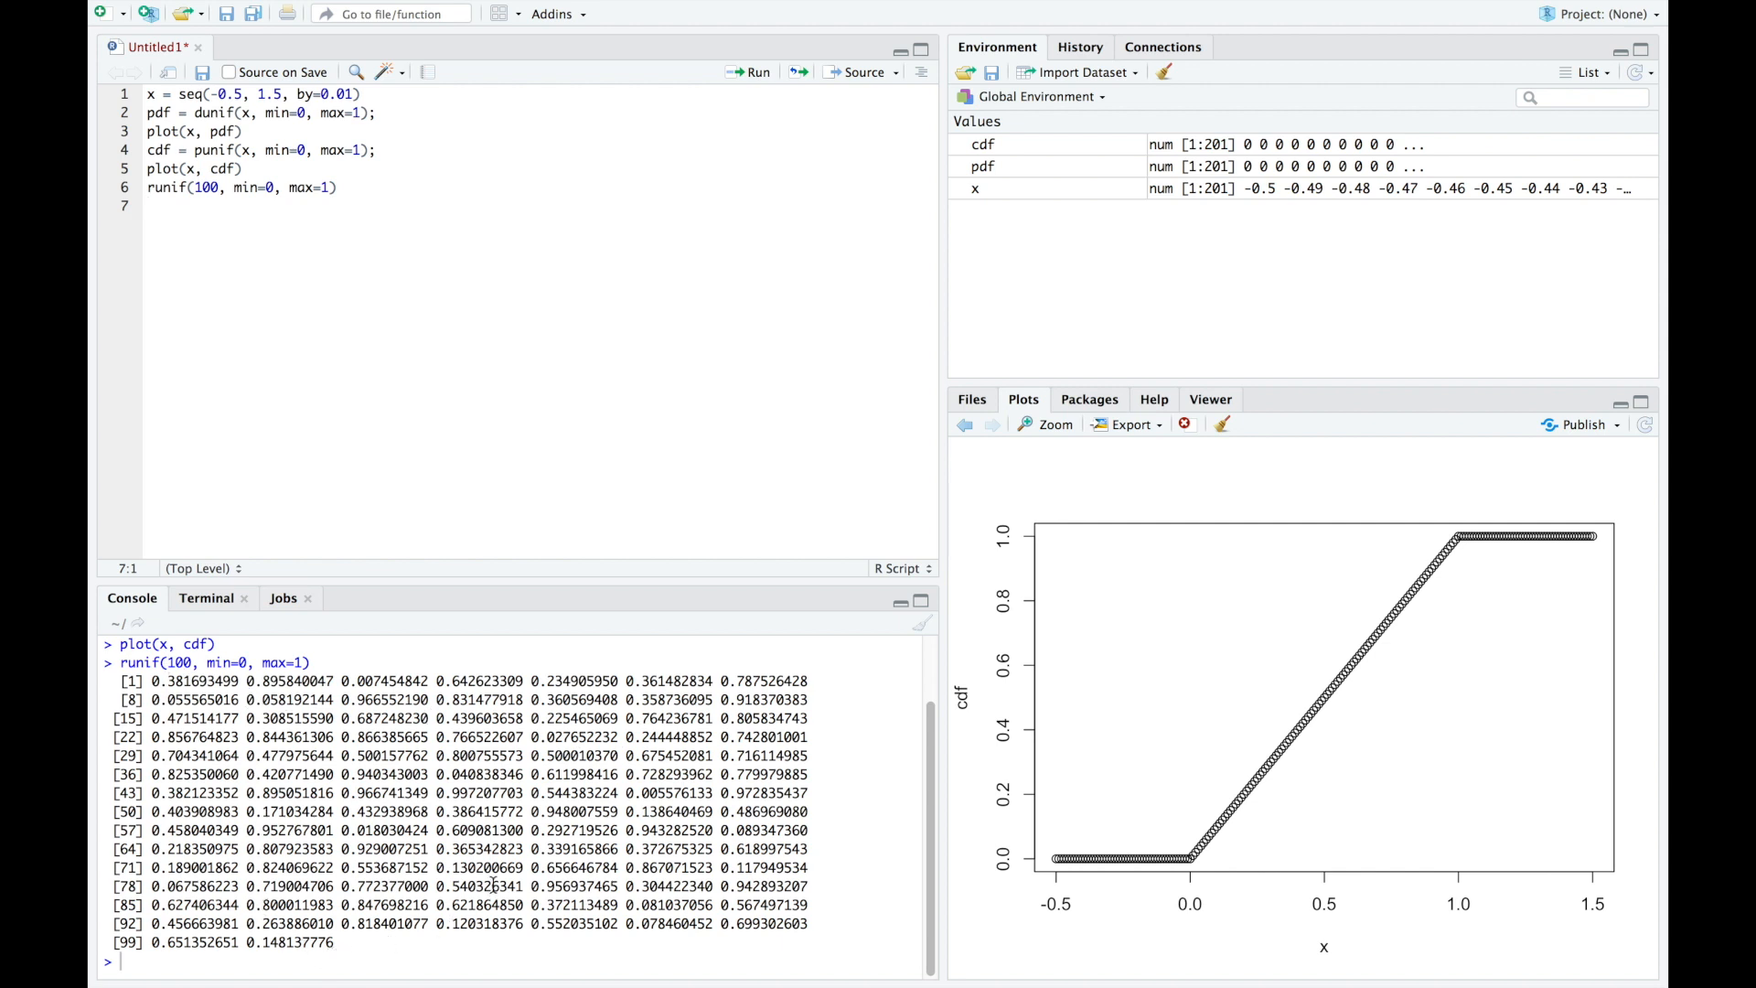
mouse_move(418, 279)
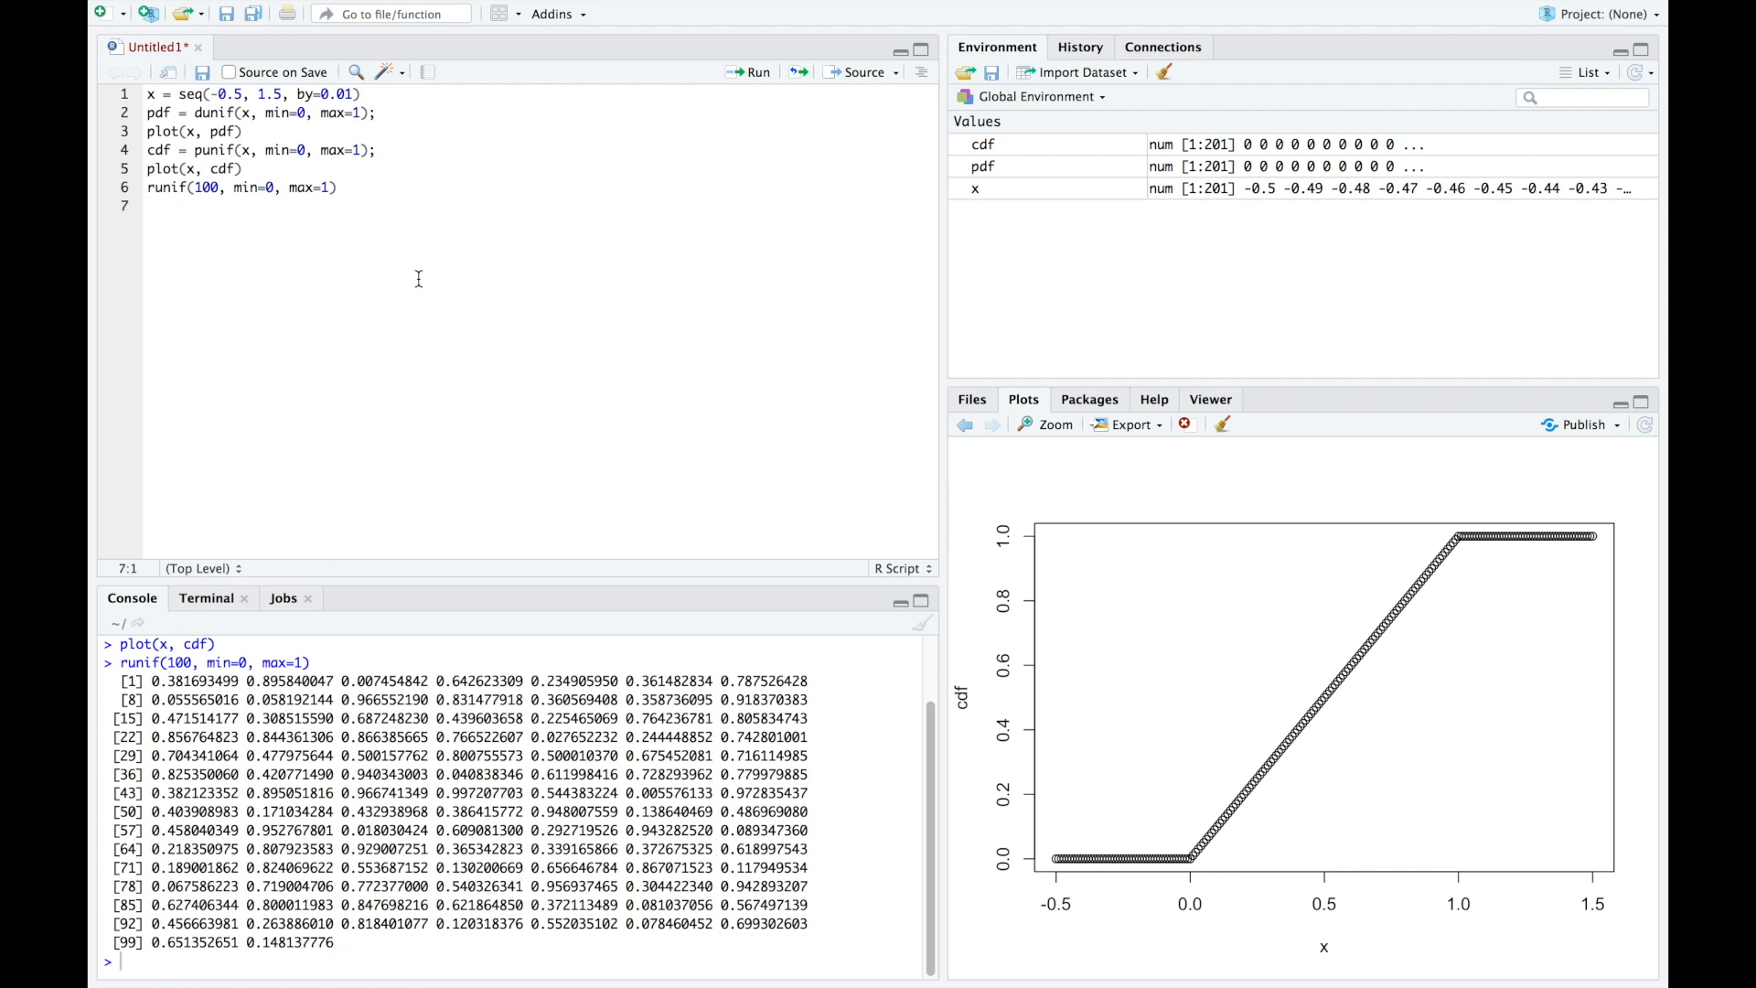
mouse_move(686, 612)
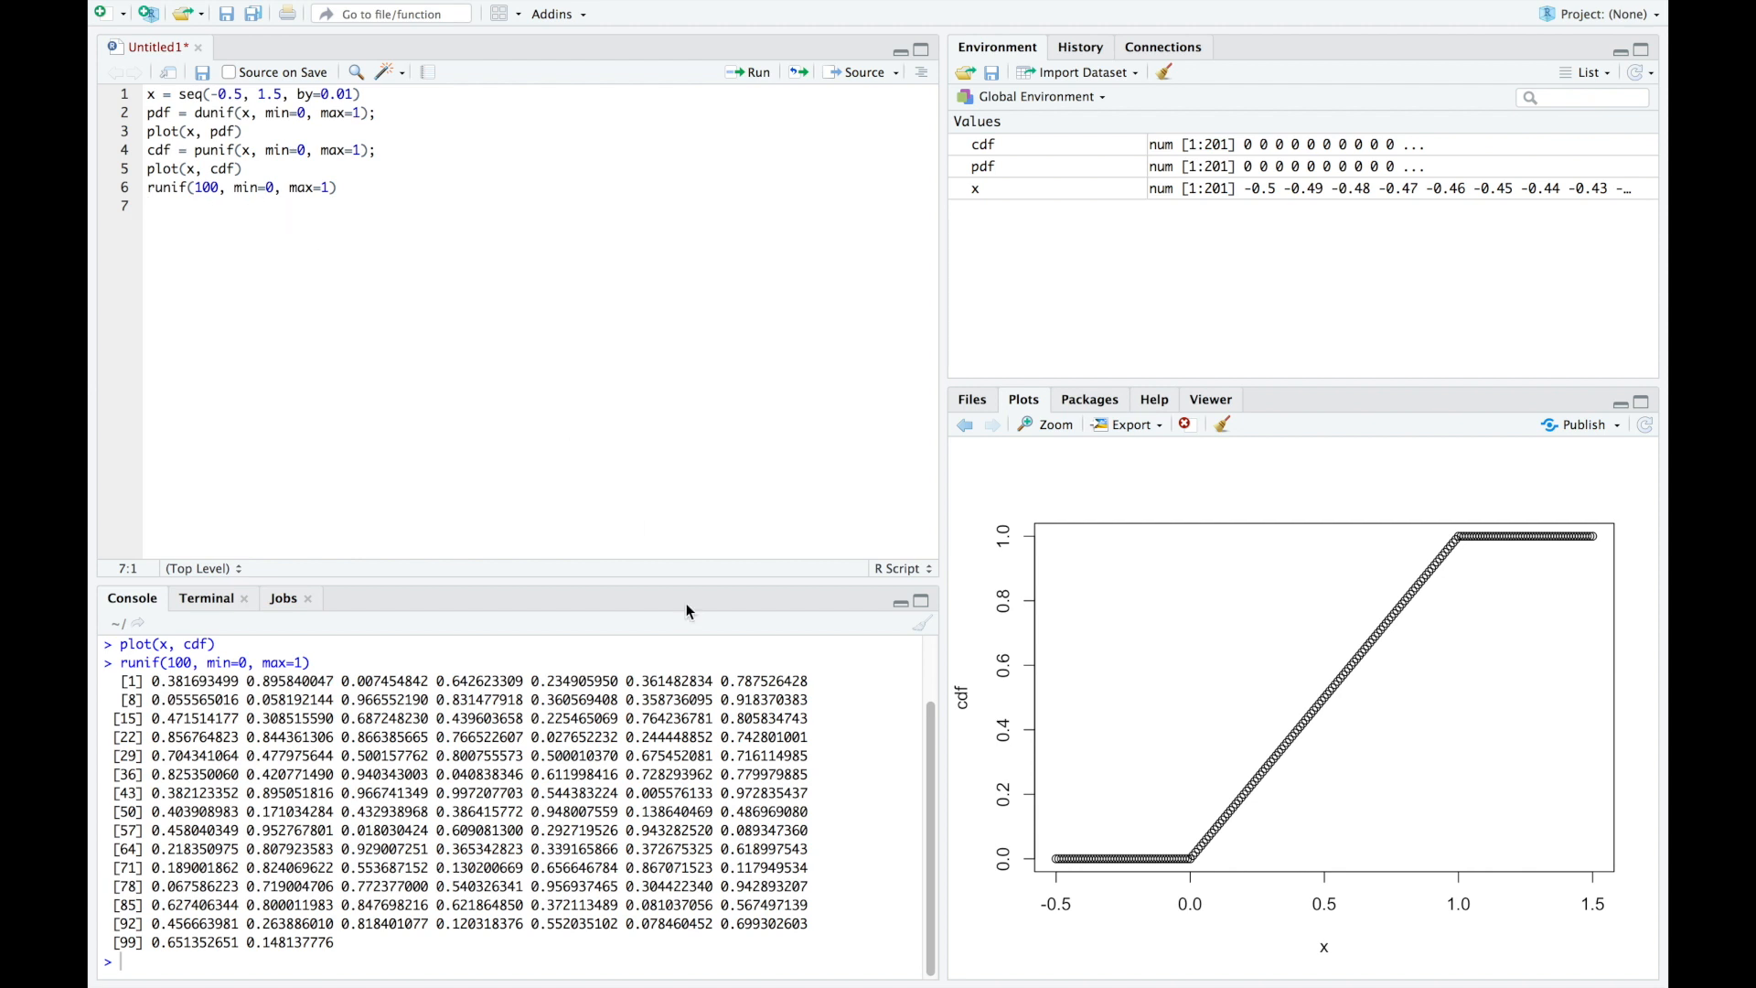